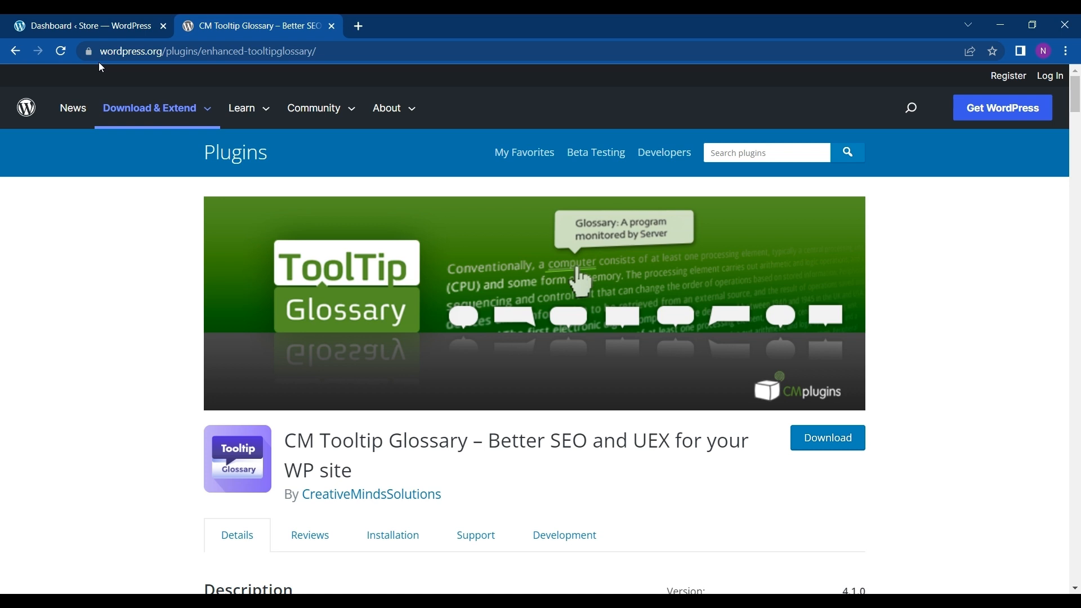
Review the CM Tooltip Glossary plugin page, then return to the site's admin dashboard
scroll(down, 3)
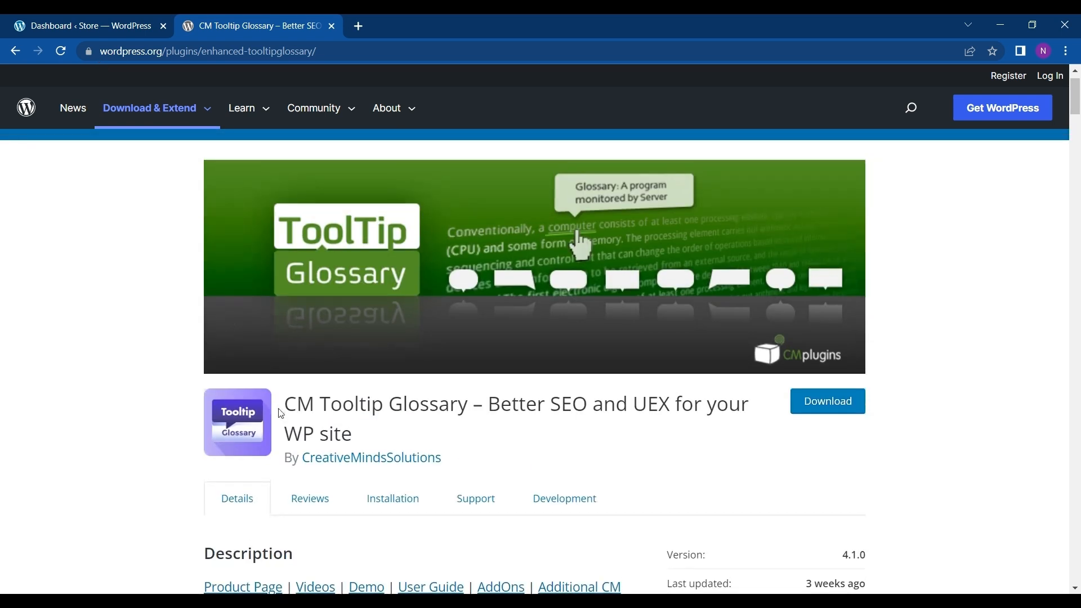
scroll(down, 3)
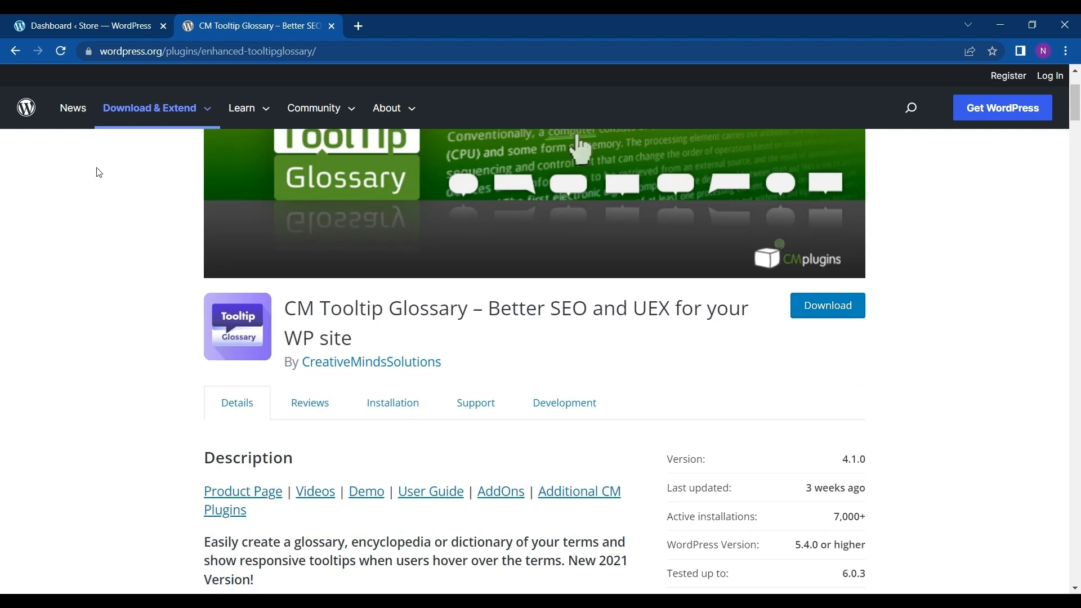
click(87, 26)
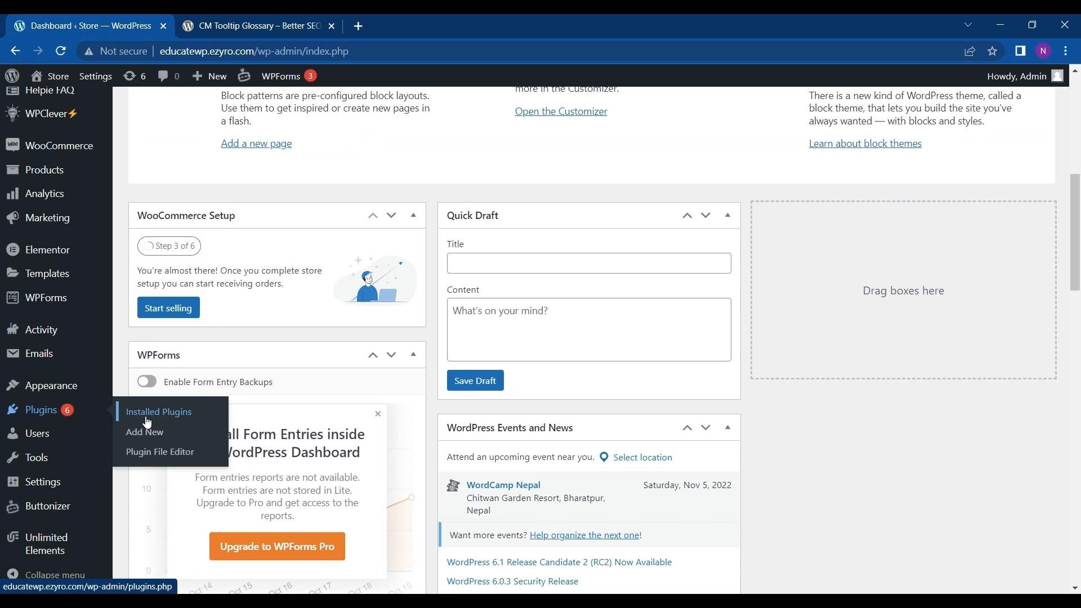
Search the Add Plugins page for 'Tooltip' plugins
click(144, 432)
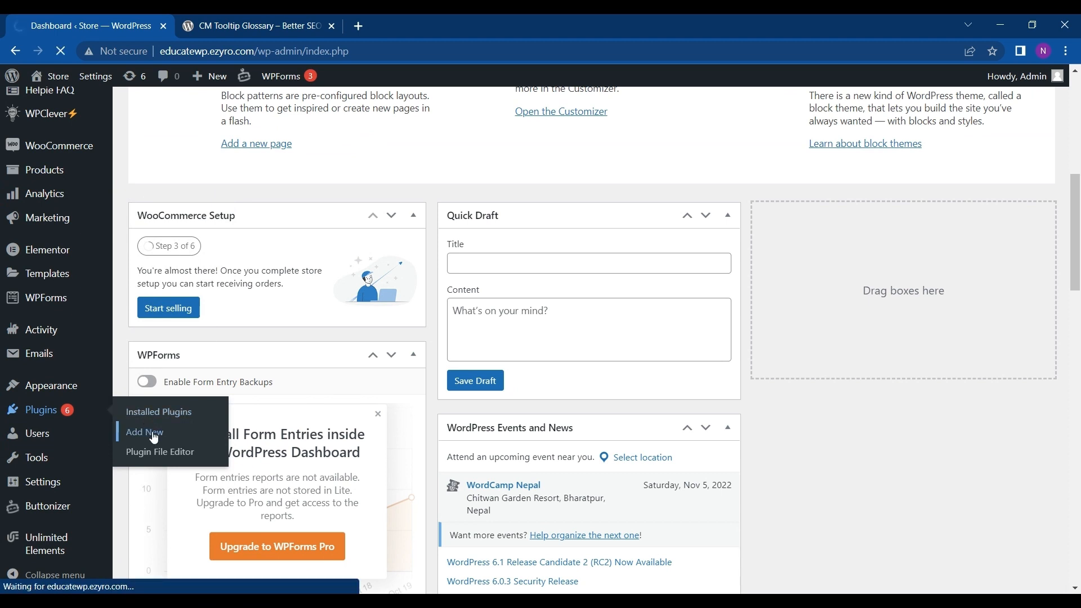
click(145, 433)
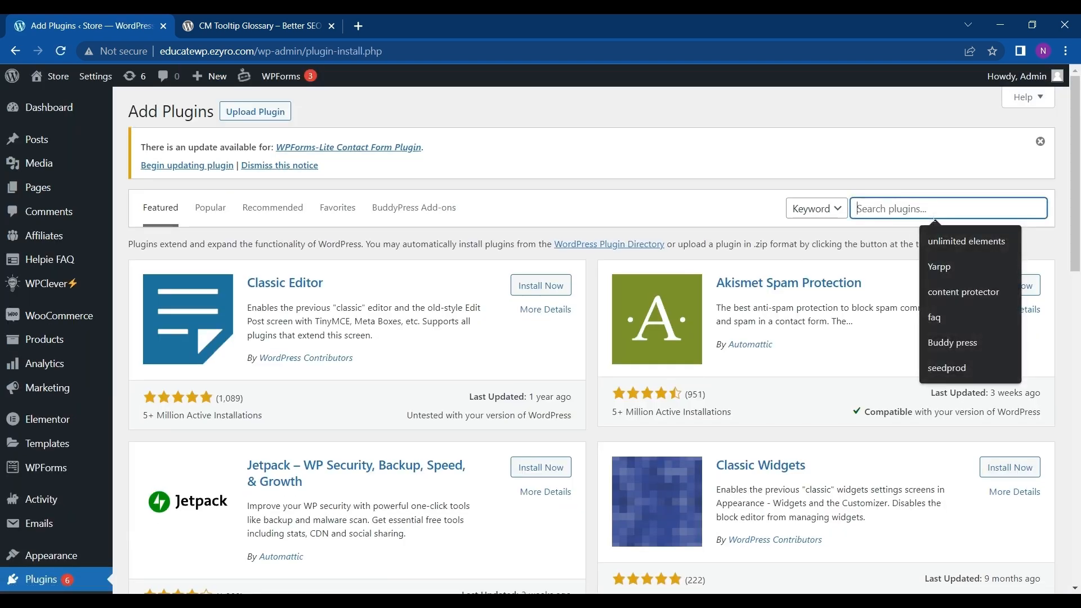
text(Tooltip)
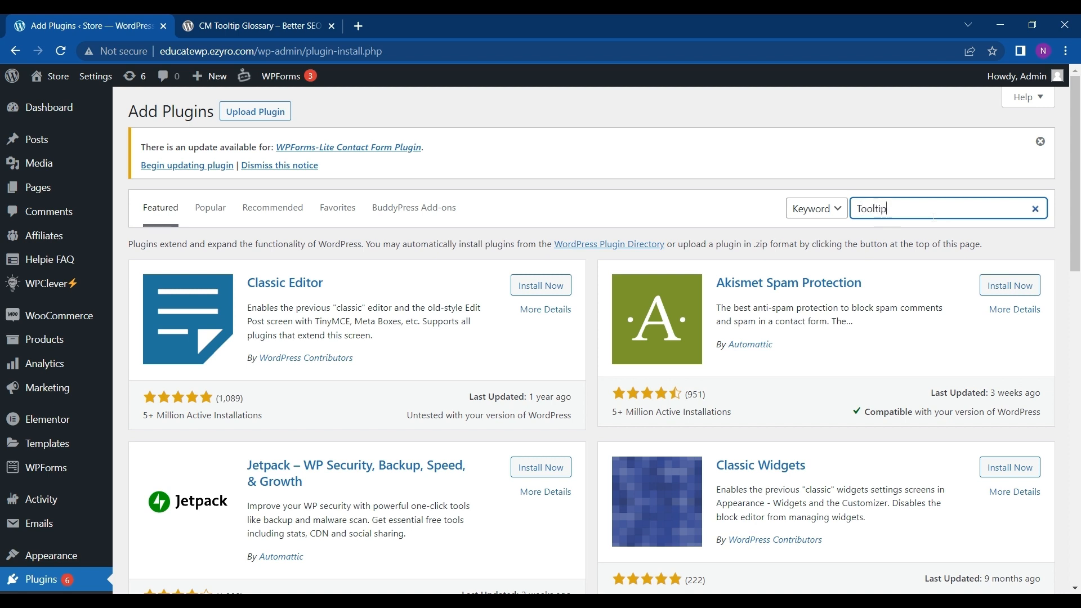
key(Enter)
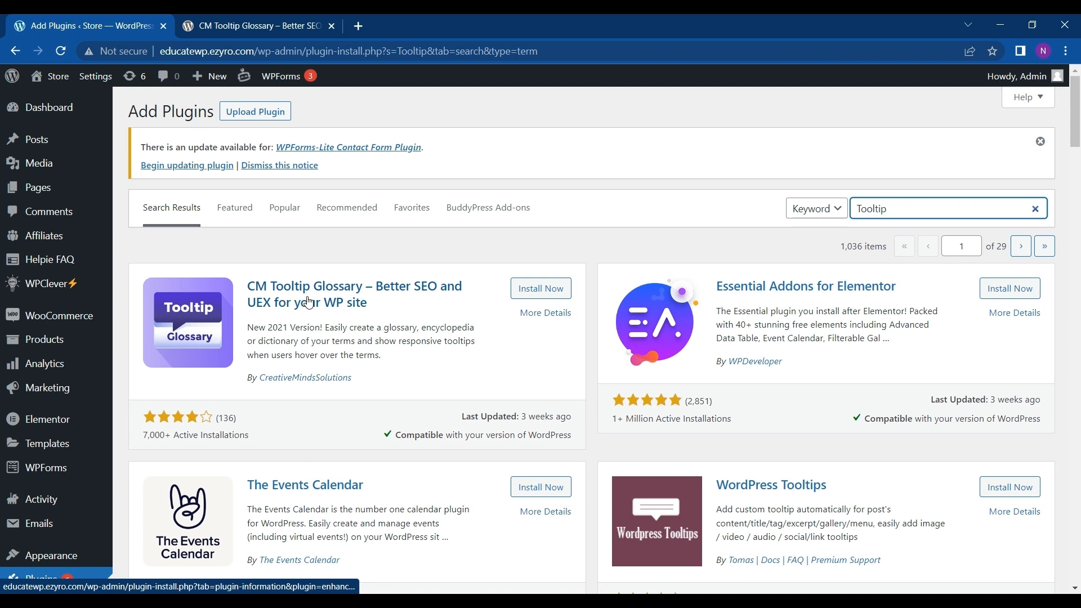
Install and activate the CM Tooltip Glossary plugin from the search results
click(540, 289)
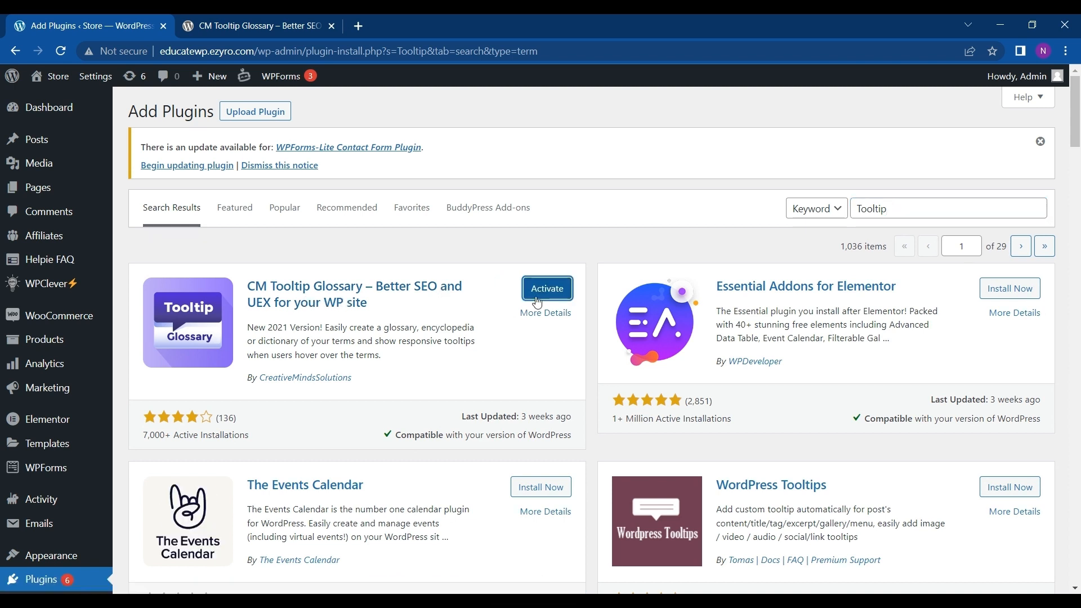
click(547, 289)
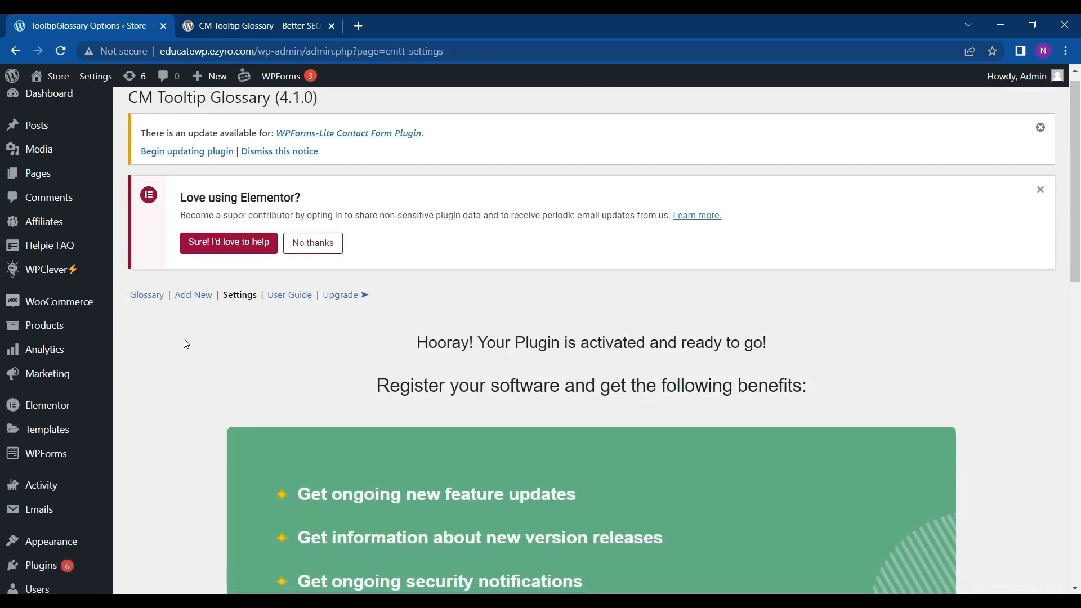
scroll(down, 3)
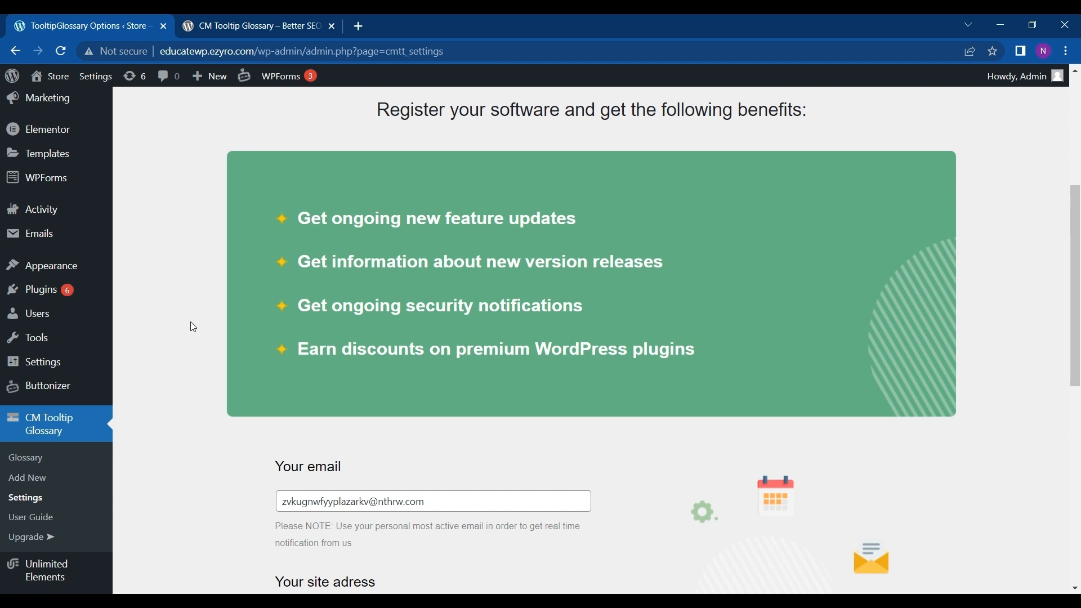
scroll(down, 3)
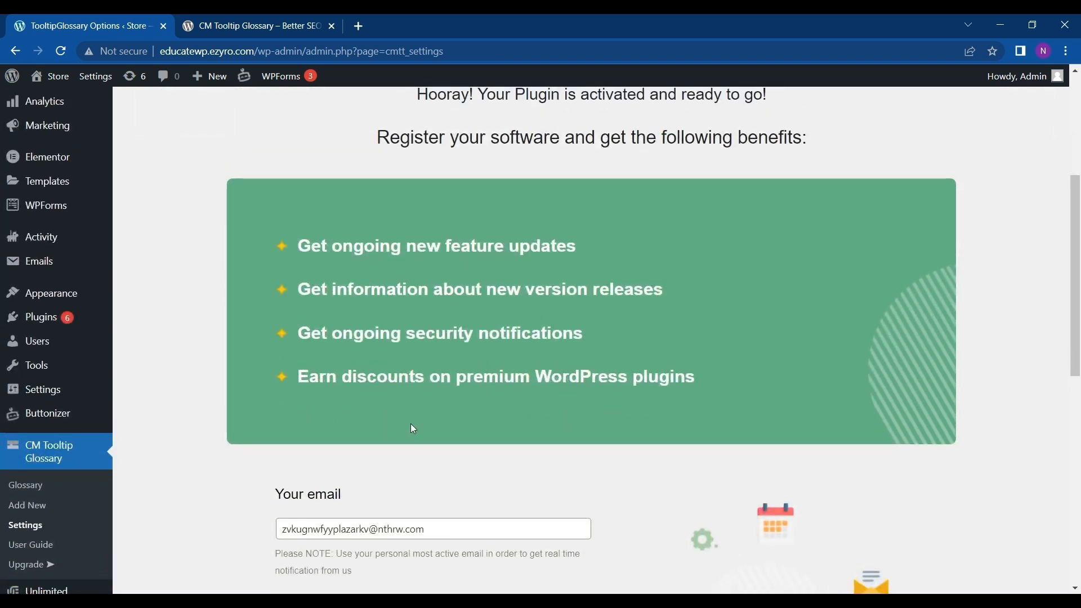
scroll(down, 3)
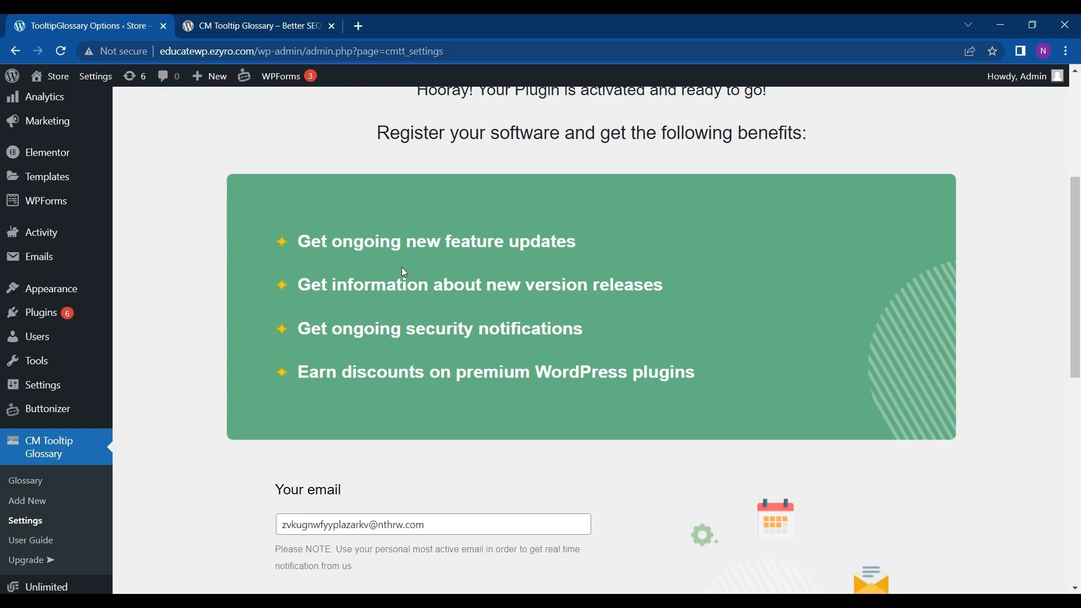
scroll(down, 3)
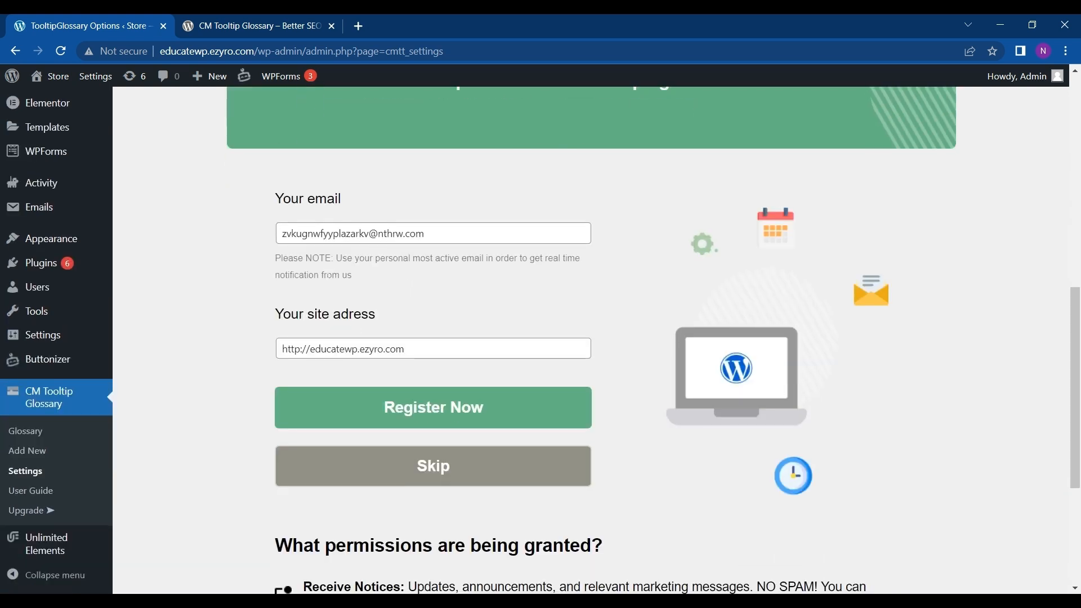
scroll(down, 3)
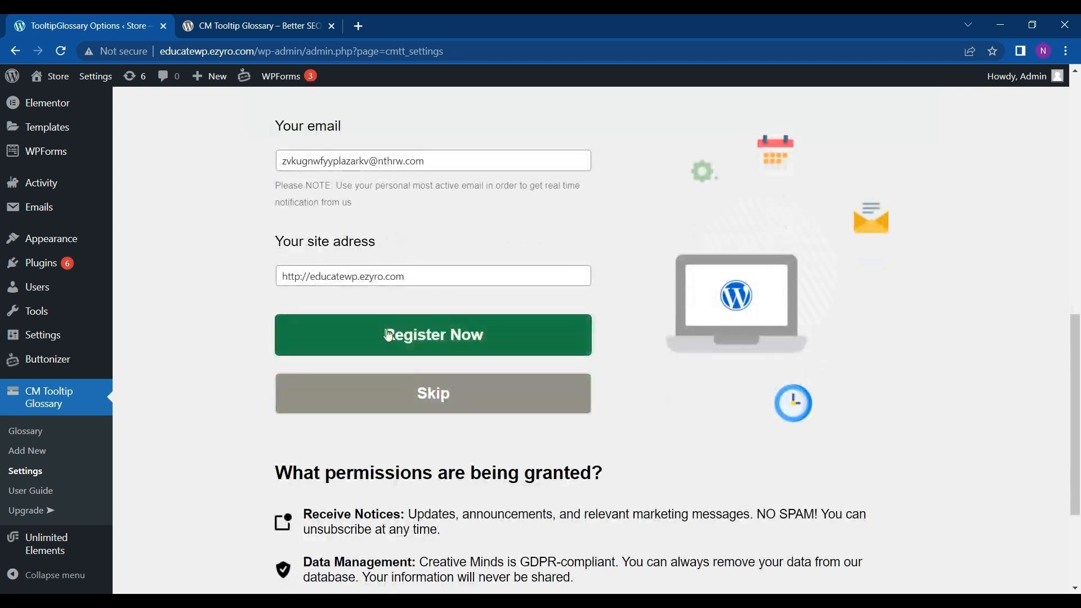
Submit the plugin registration and view the Installation Guide in its settings
click(433, 392)
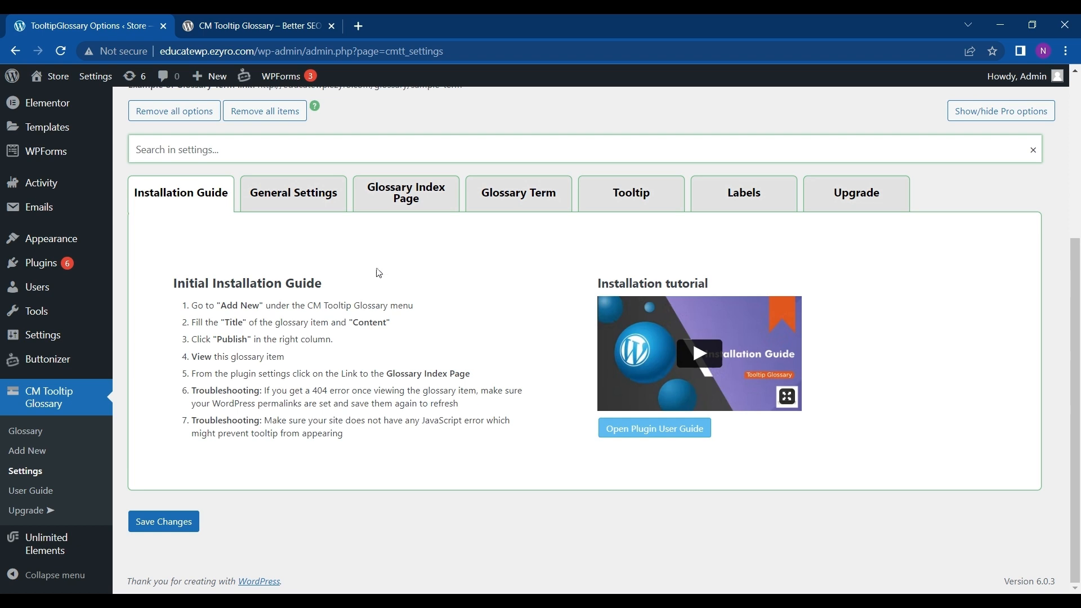
mouse_move(292, 336)
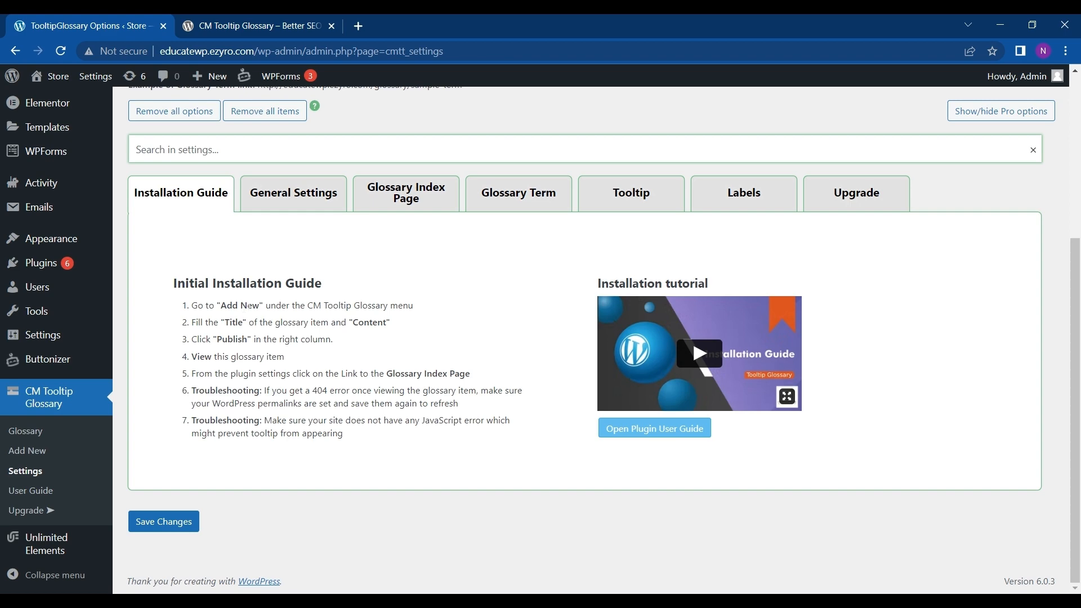
scroll(down, 3)
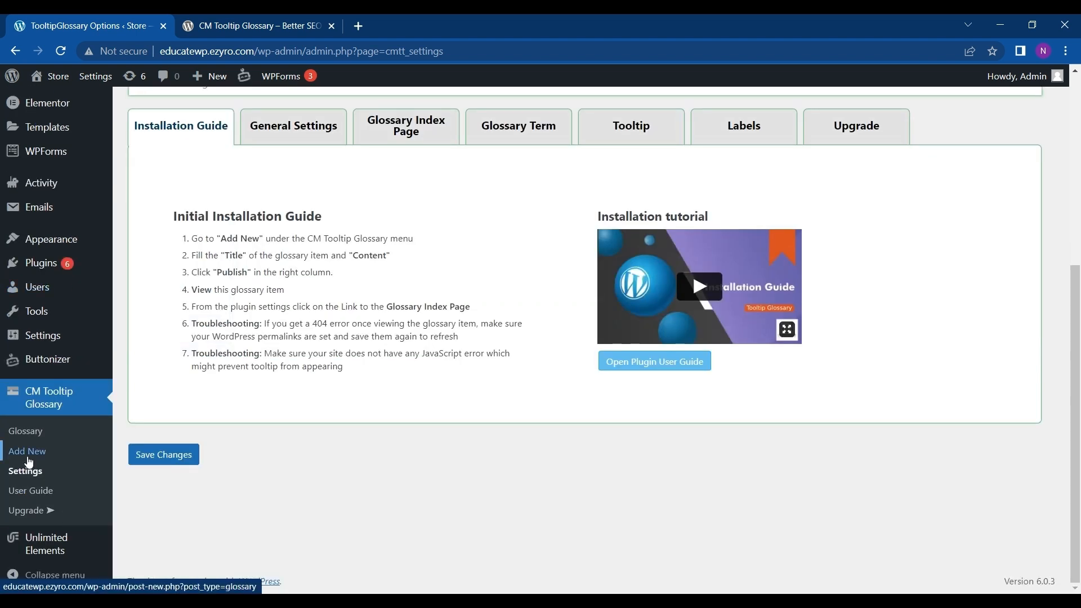
Create a glossary item titled 'Hard Word' with a centred definition paragraph
click(27, 451)
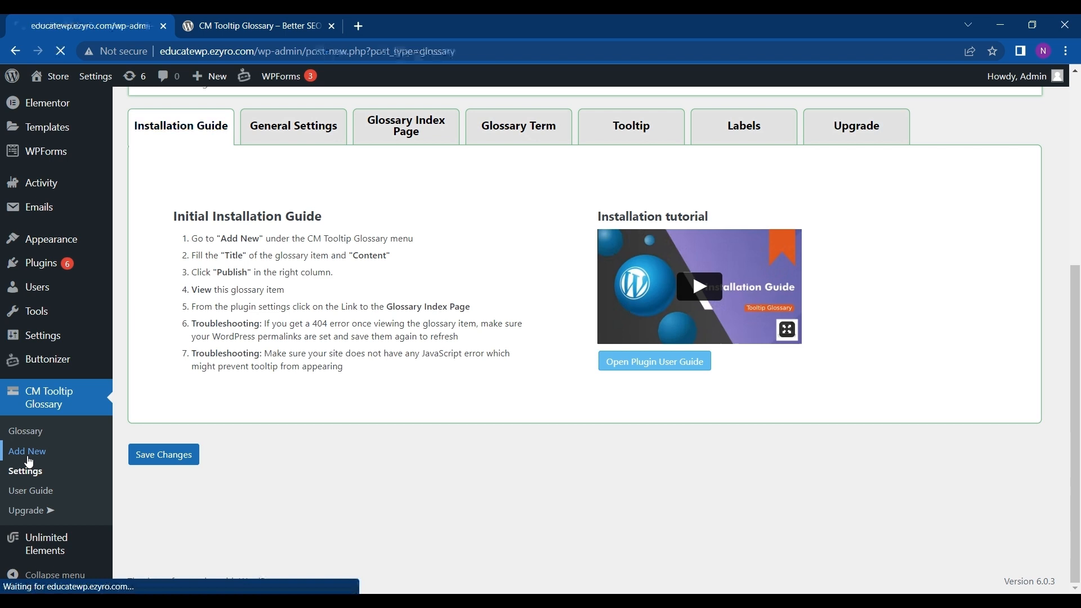
click(27, 450)
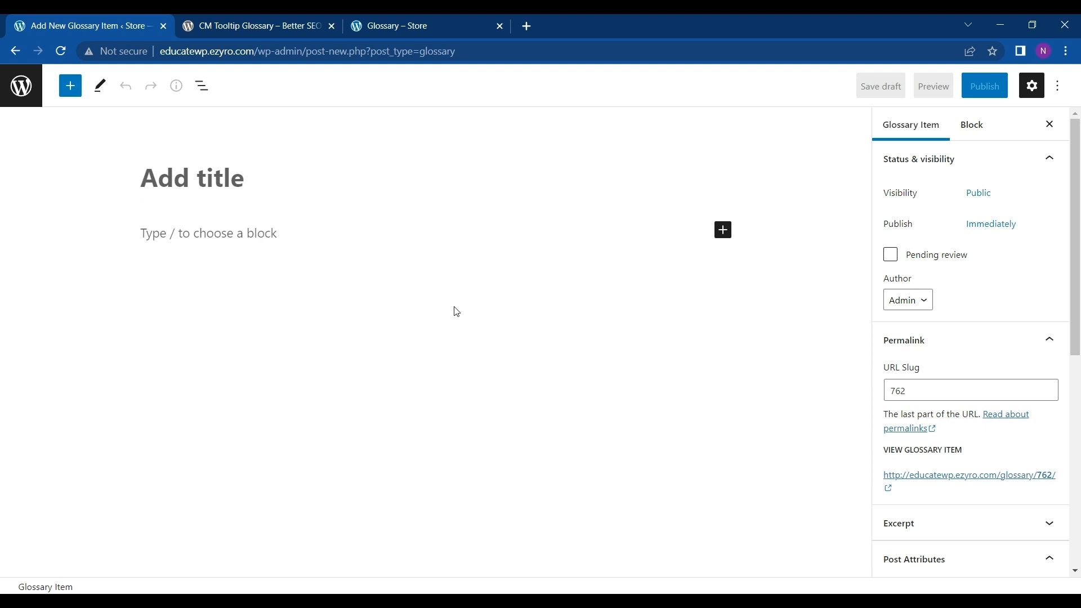
text(Hard Word)
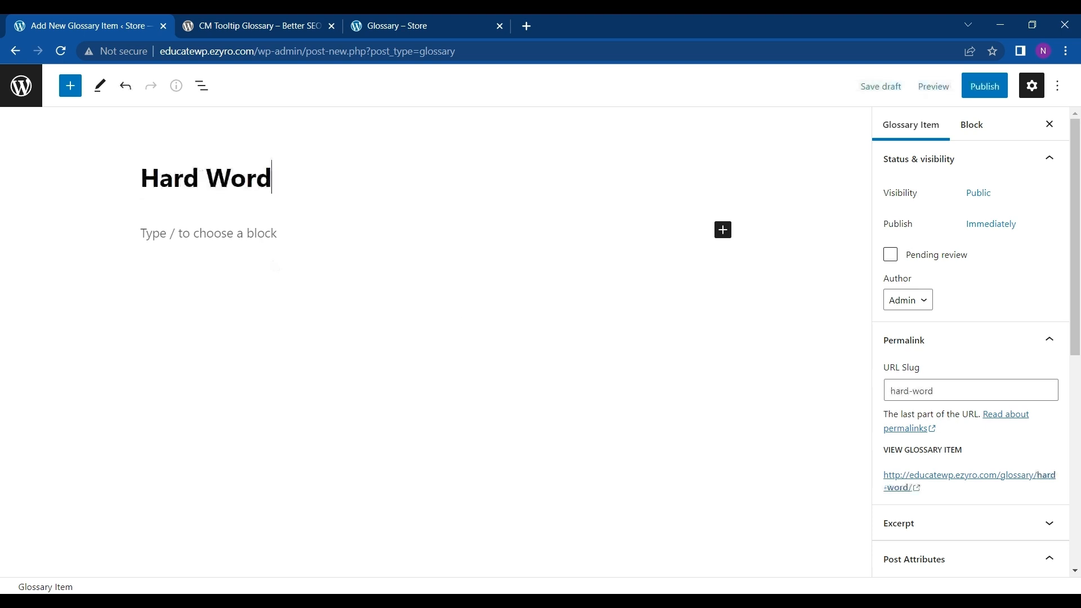
text(Def)
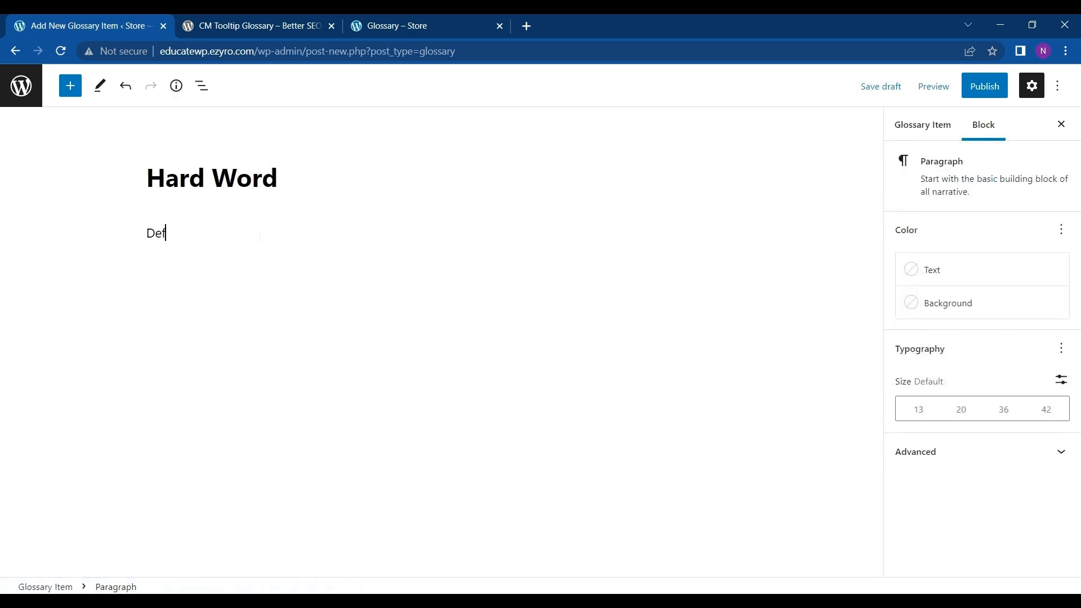
text(ination)
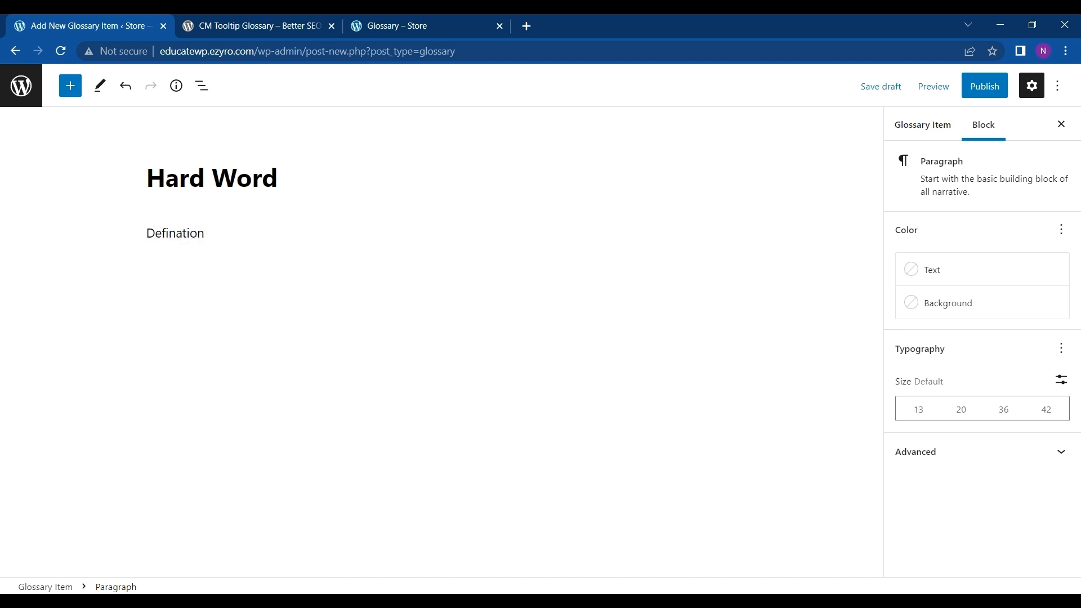
click(196, 196)
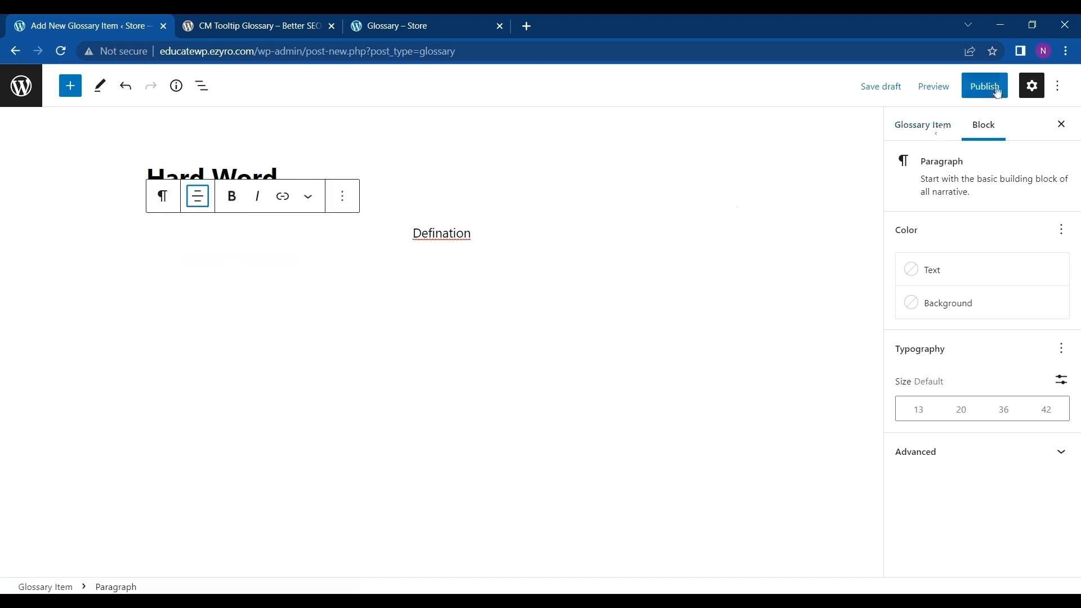
Publish the Hard Word glossary item so it is live
click(984, 86)
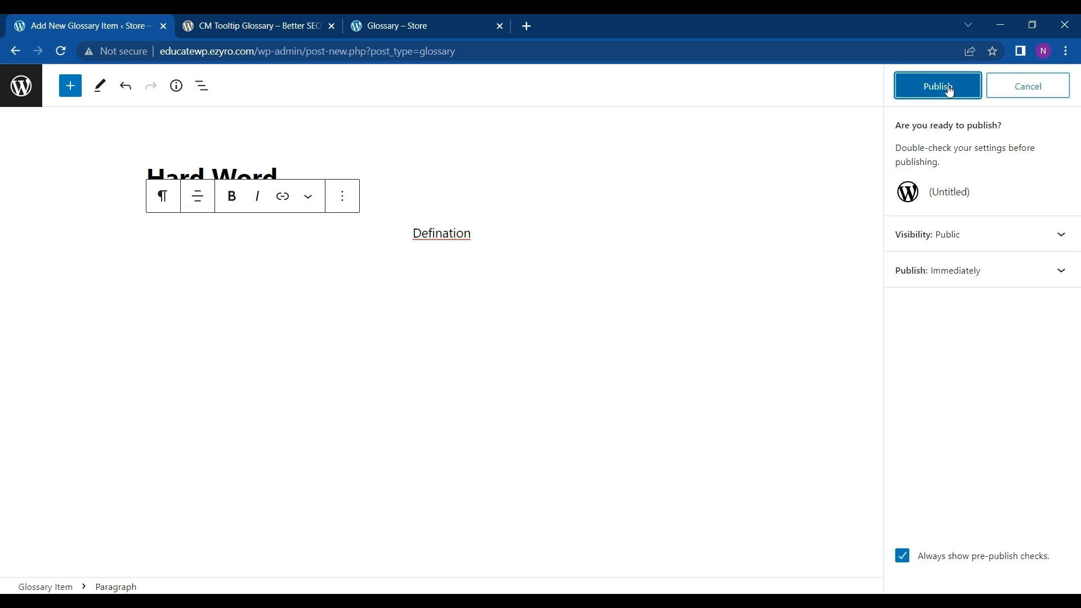
click(937, 86)
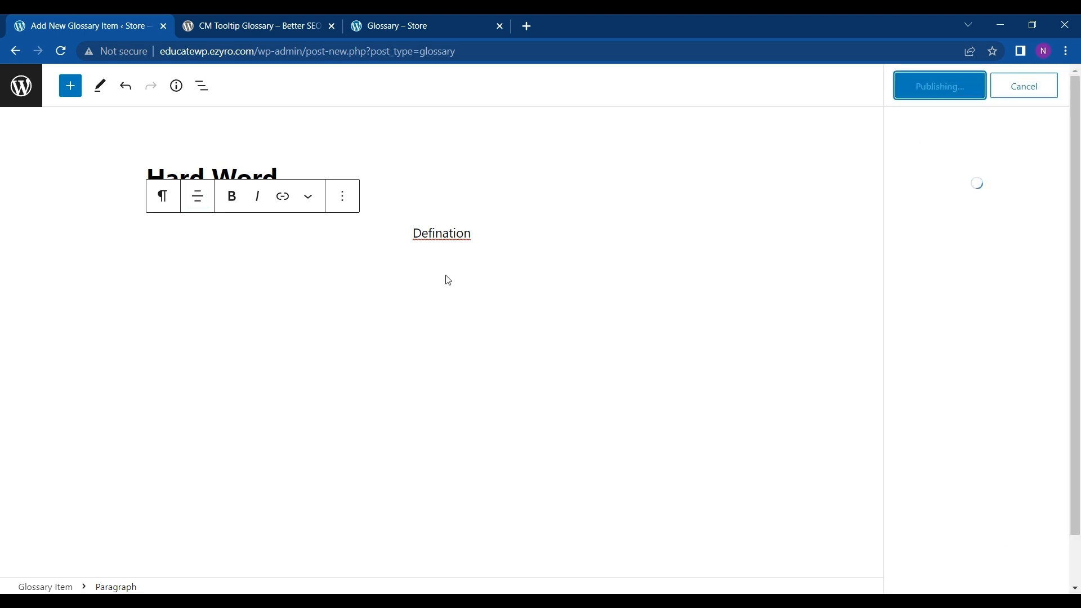
click(938, 86)
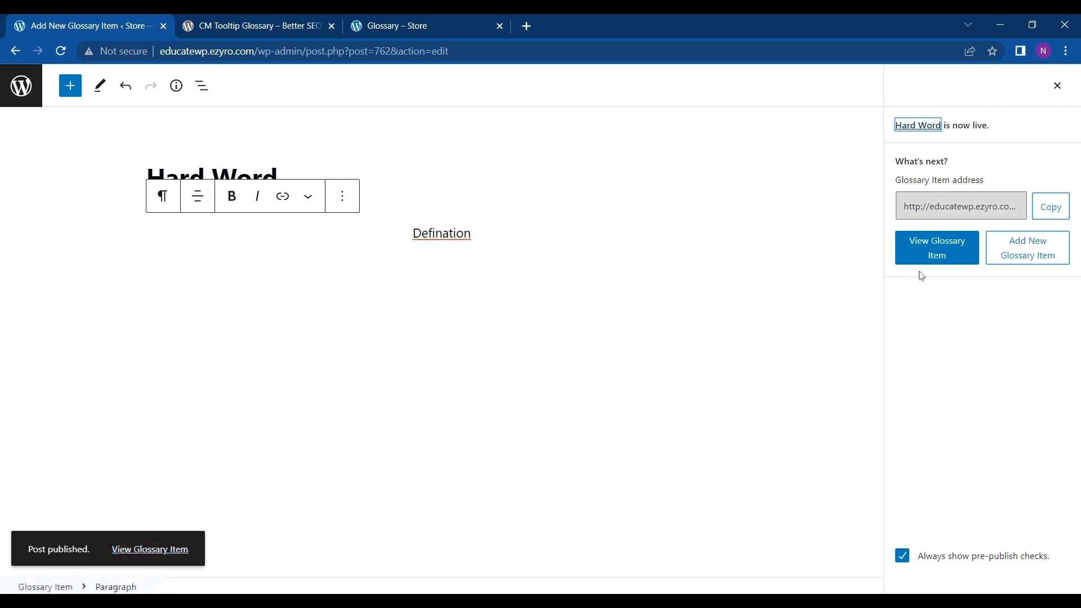
View the live Hard Word glossary page on the front end
click(936, 248)
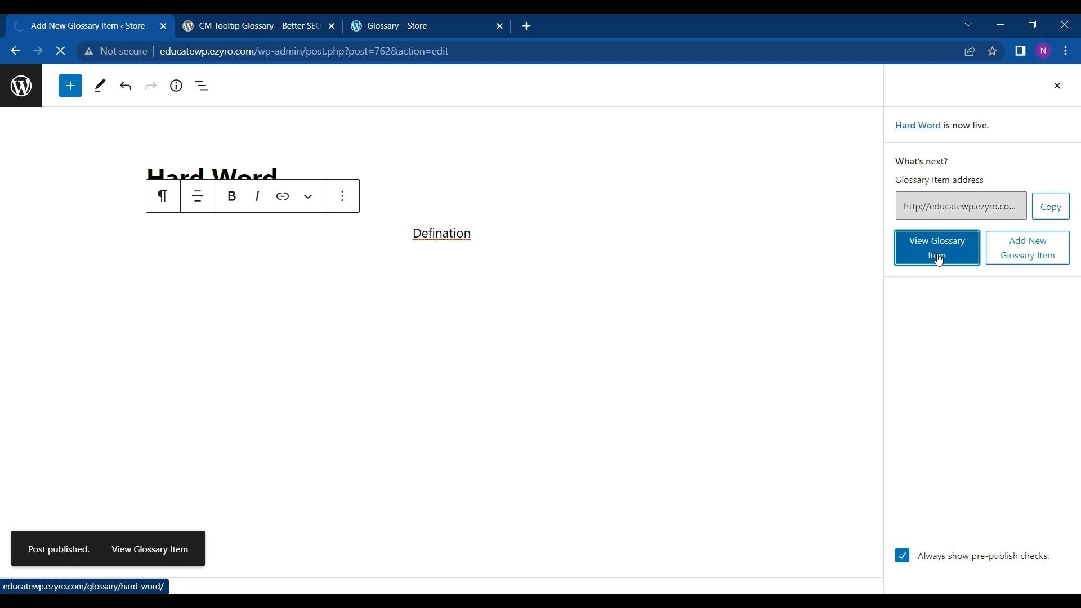
click(936, 248)
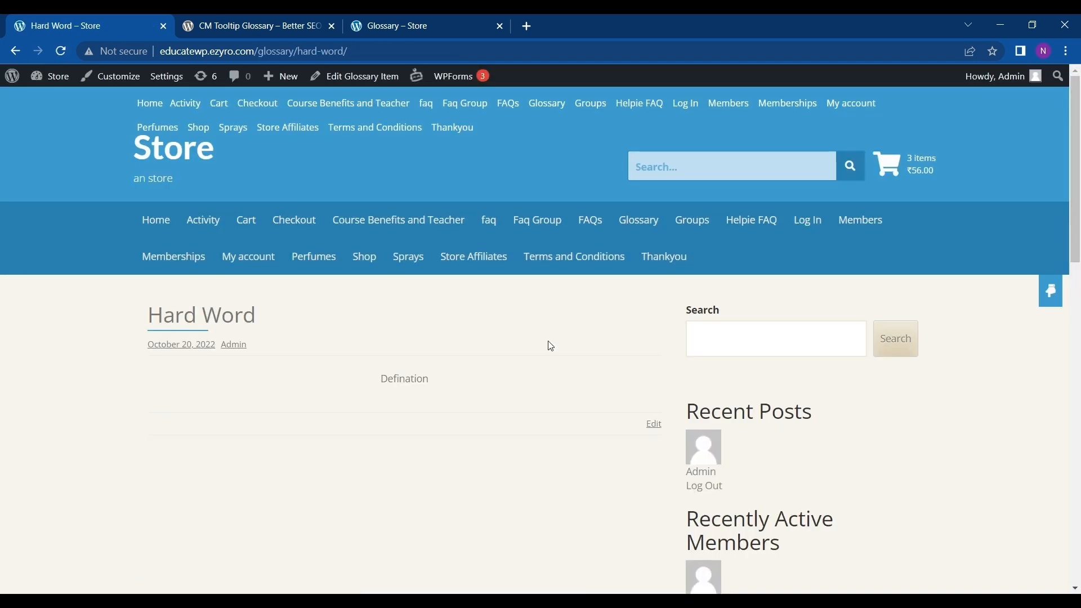
scroll(down, 3)
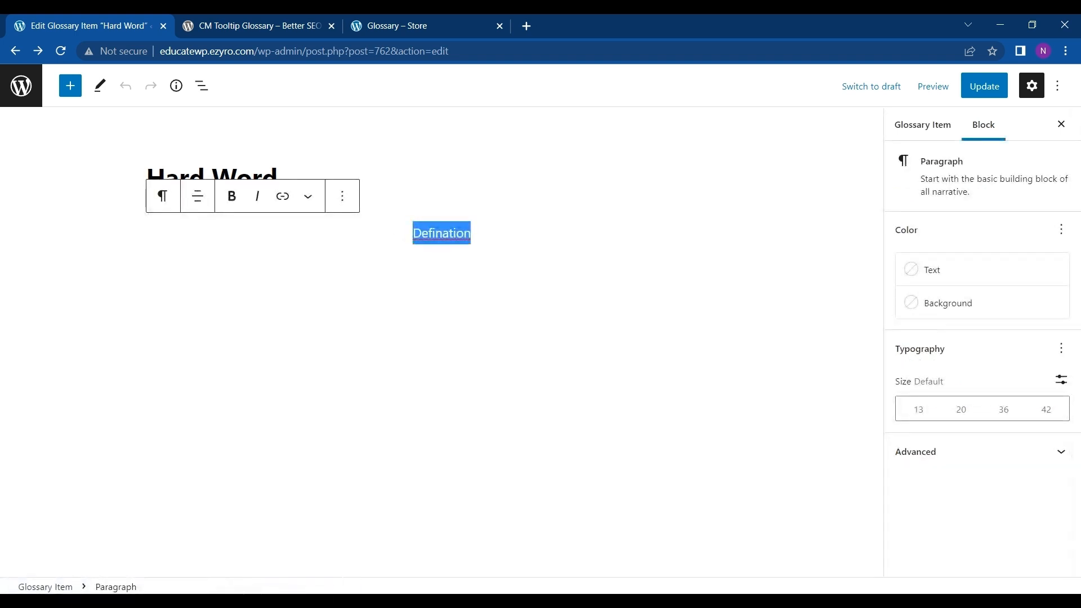
Show the Glossary Item sidebar settings and move to the glossary's empty trash list
click(910, 125)
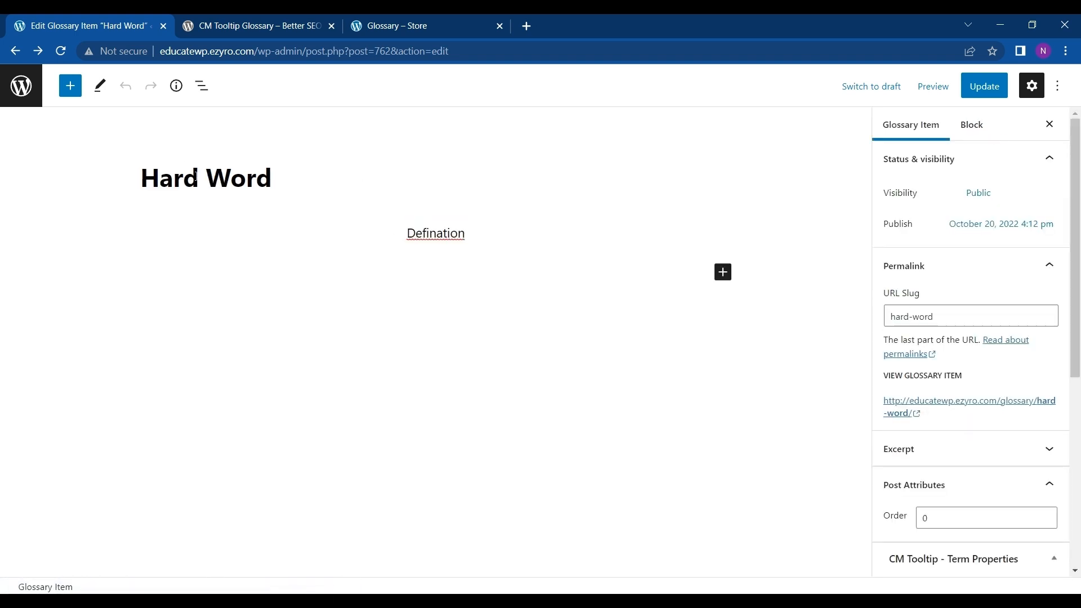
click(968, 407)
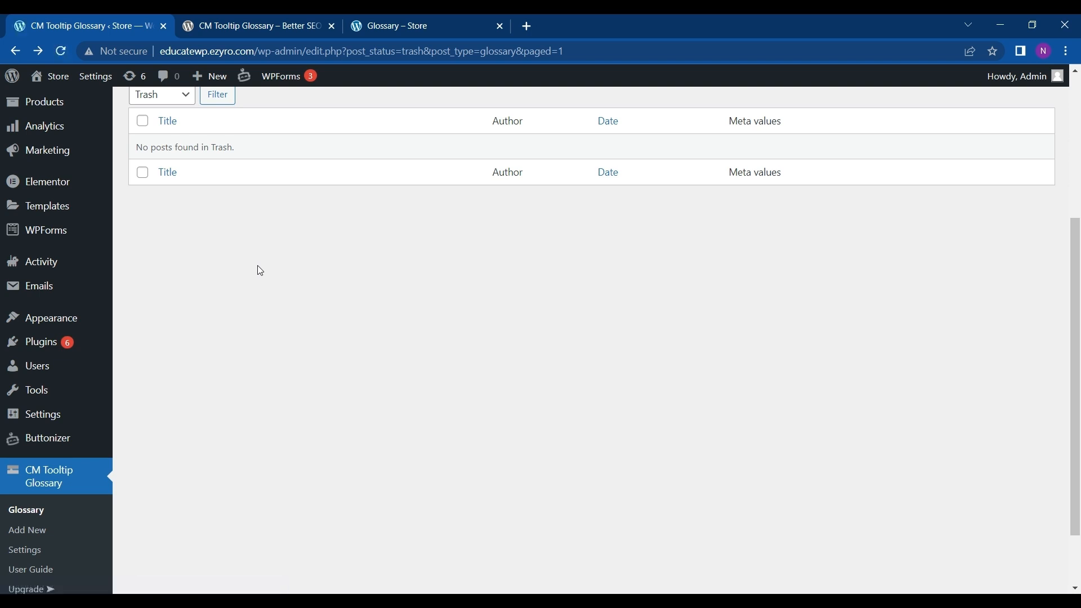
Show the full glossary items list with Hard Word and start adding a new item
scroll(down, 3)
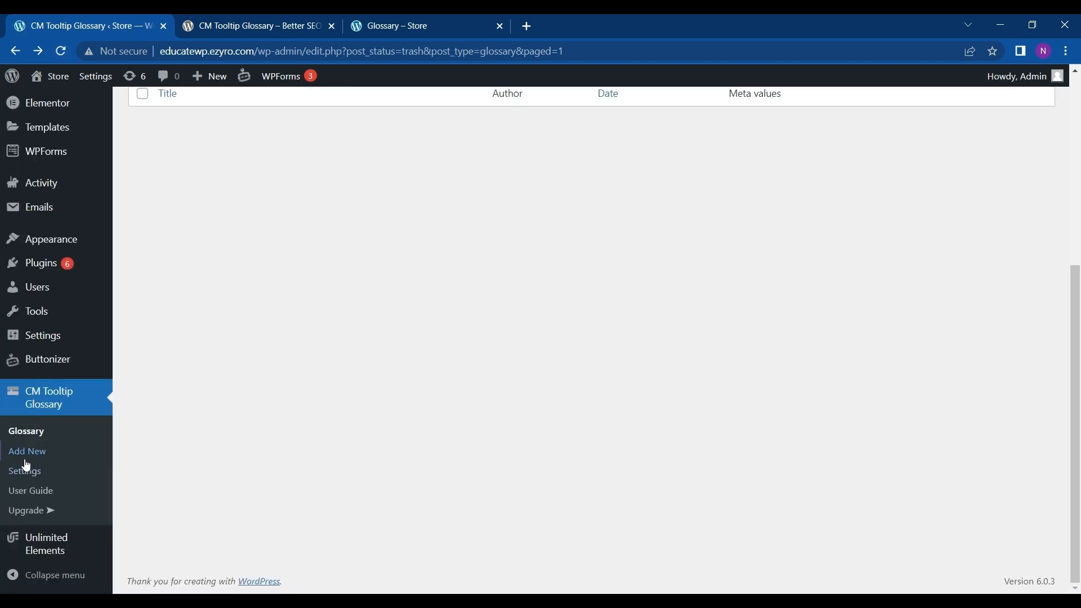
click(25, 431)
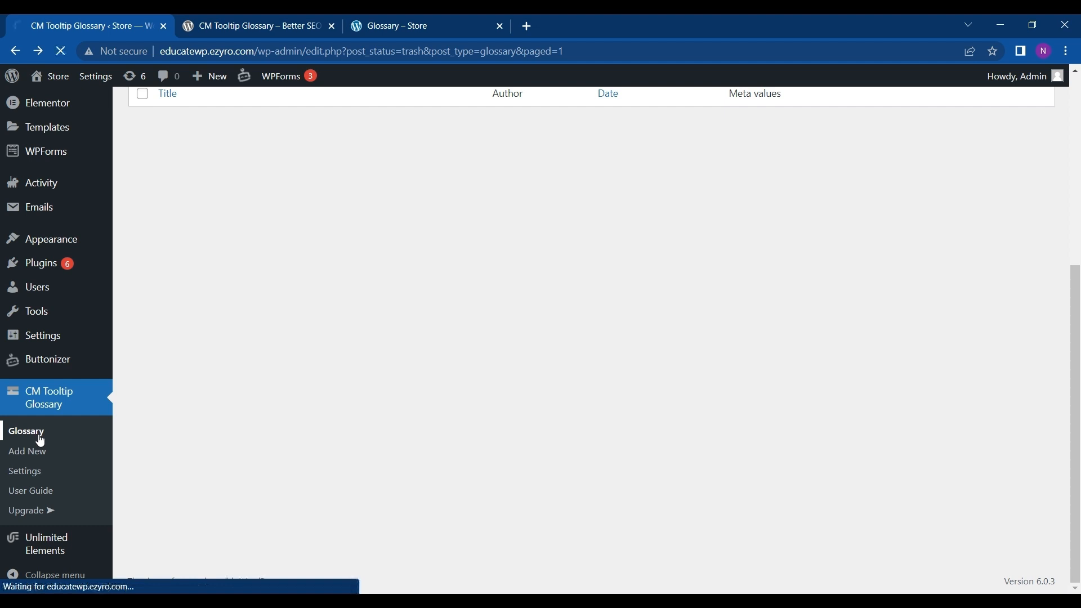
click(26, 432)
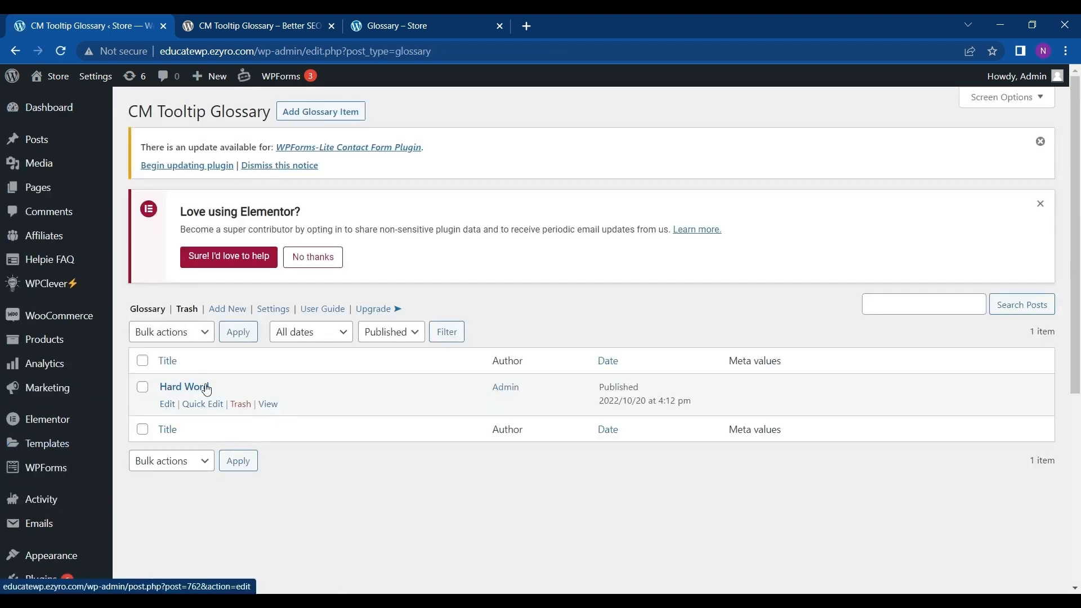
scroll(down, 3)
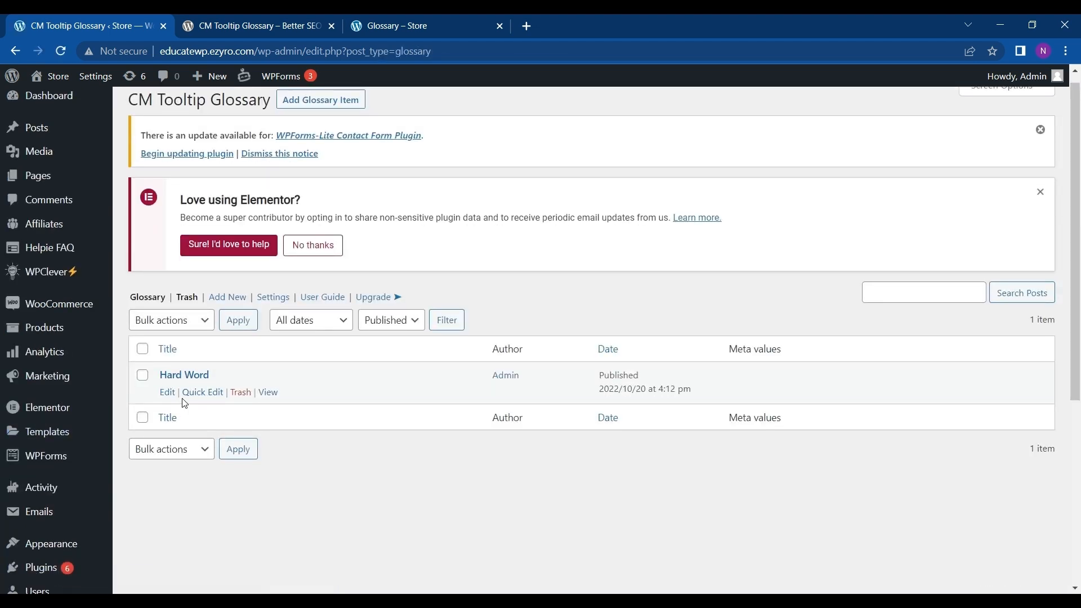
mouse_move(184, 378)
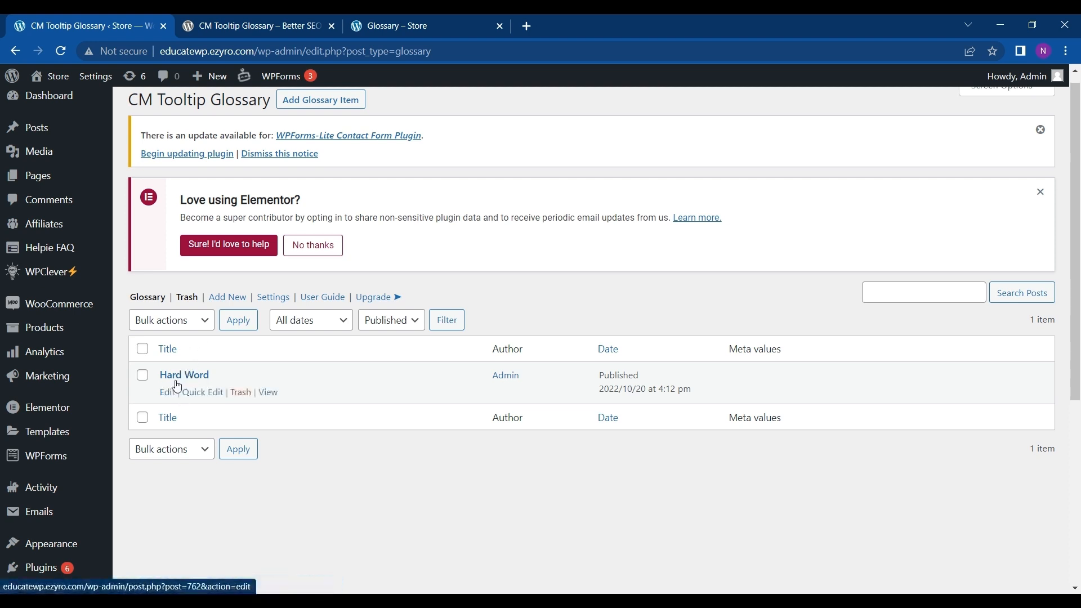
mouse_move(184, 373)
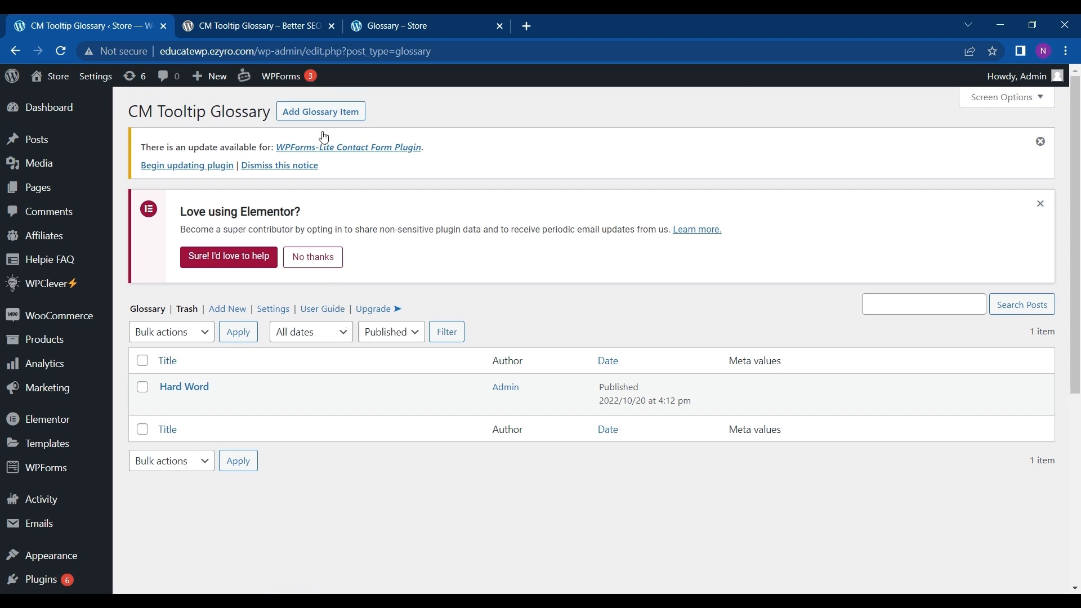
click(320, 112)
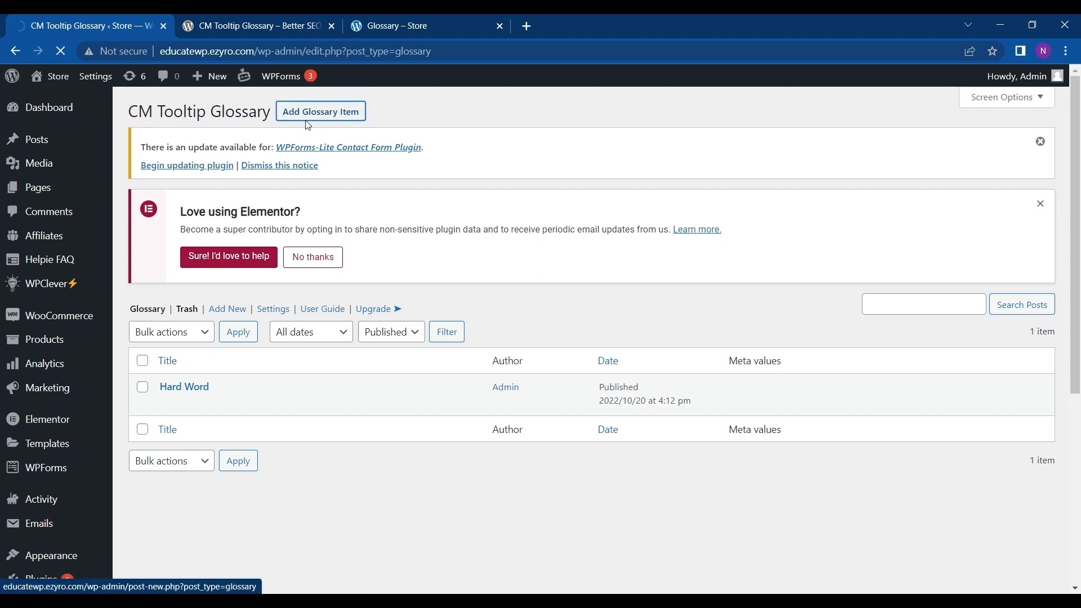
Publish a second glossary item 'Wordpress' defined as 'A site builder.' and return to the list
click(321, 112)
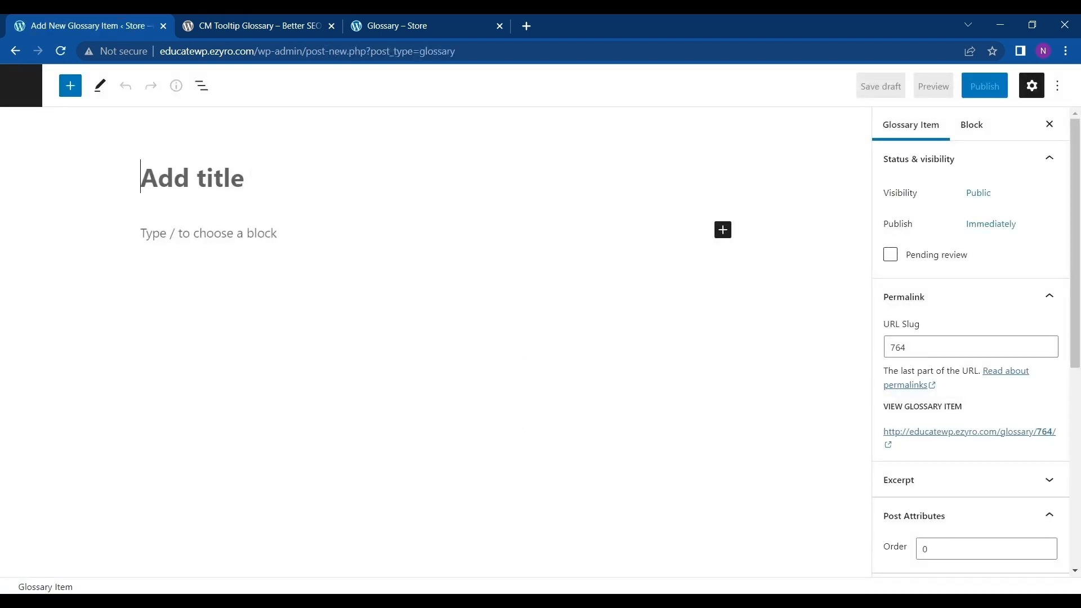
click(984, 87)
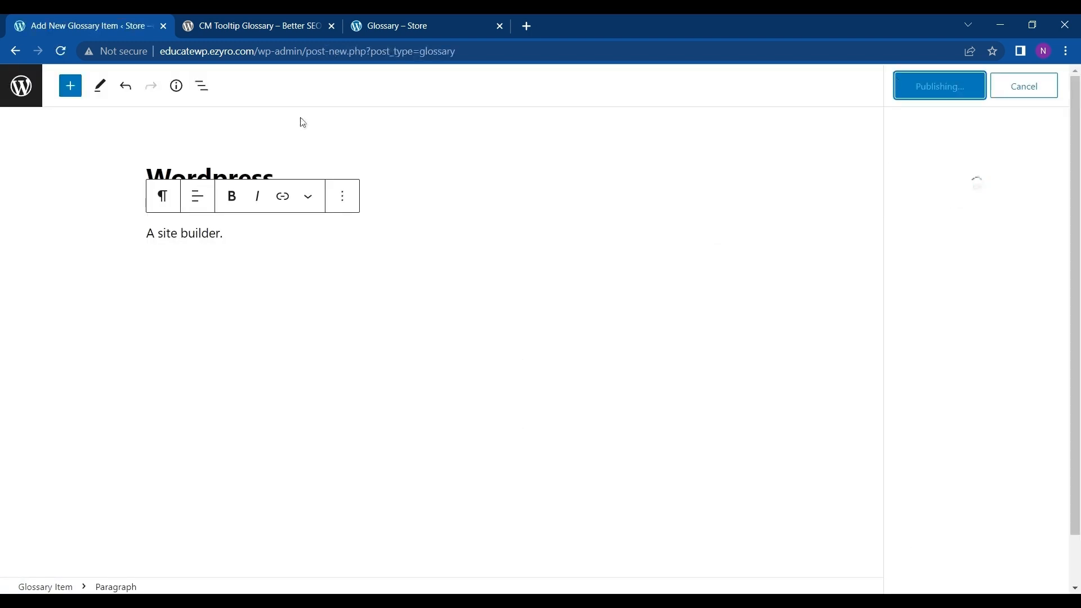
click(938, 85)
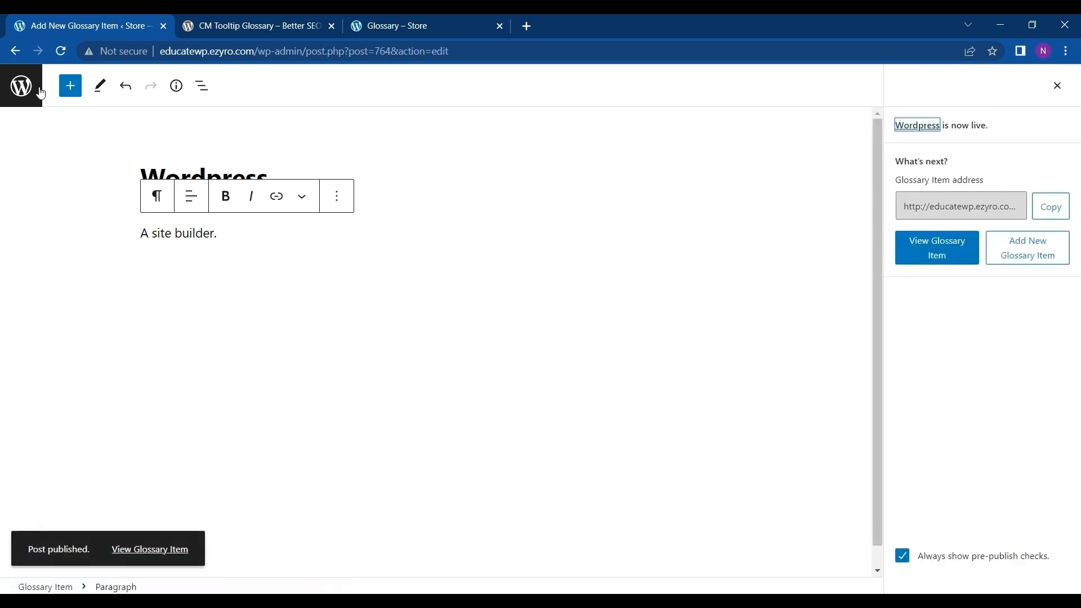
click(917, 125)
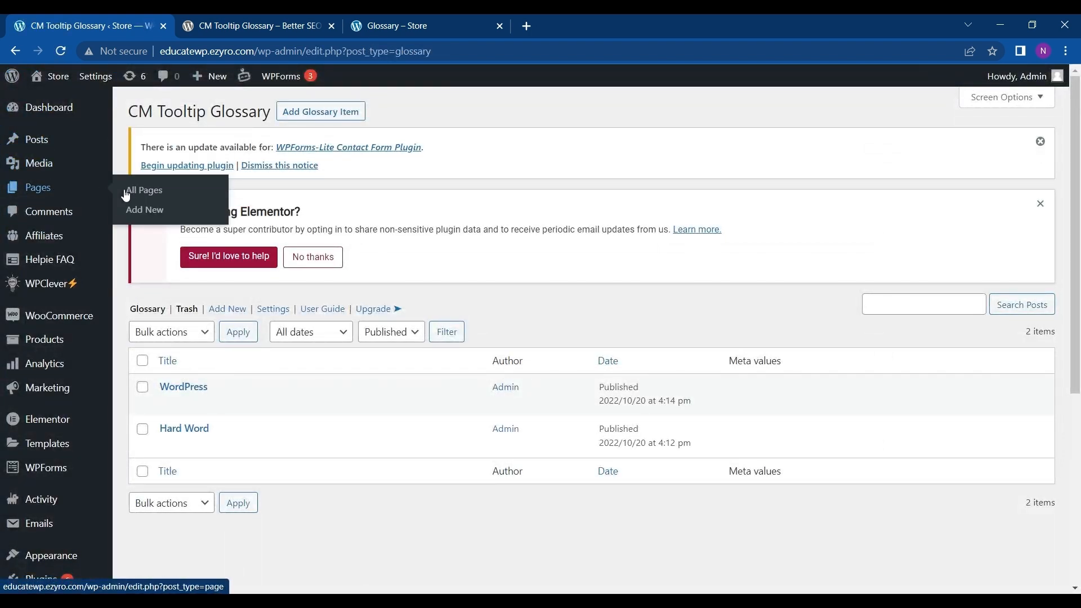
Create a page titled 'Example page' with the text 'Hard word and Wordpress'
click(146, 211)
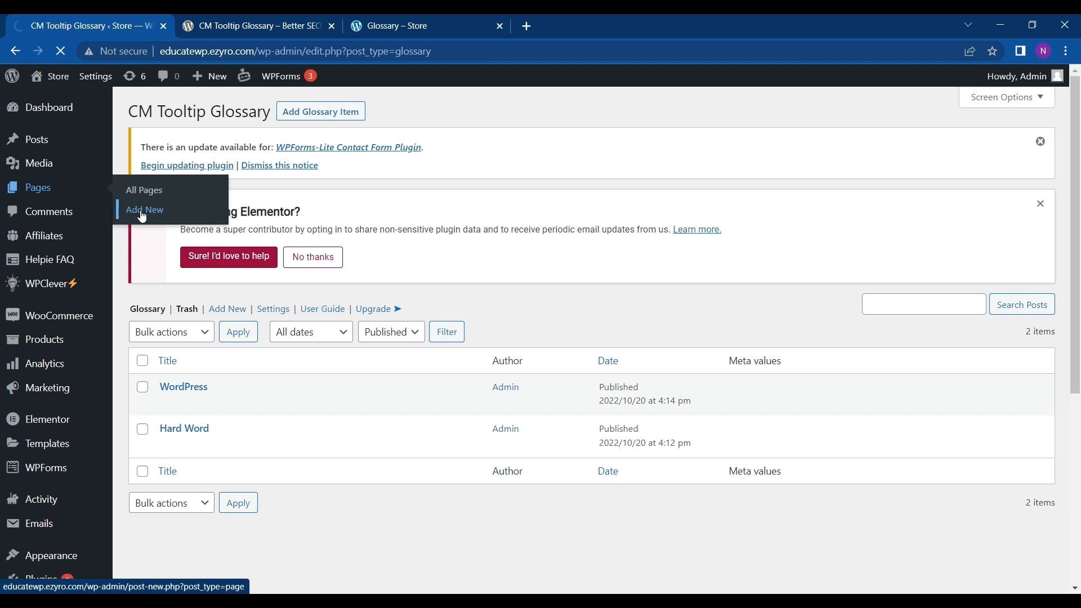
click(144, 210)
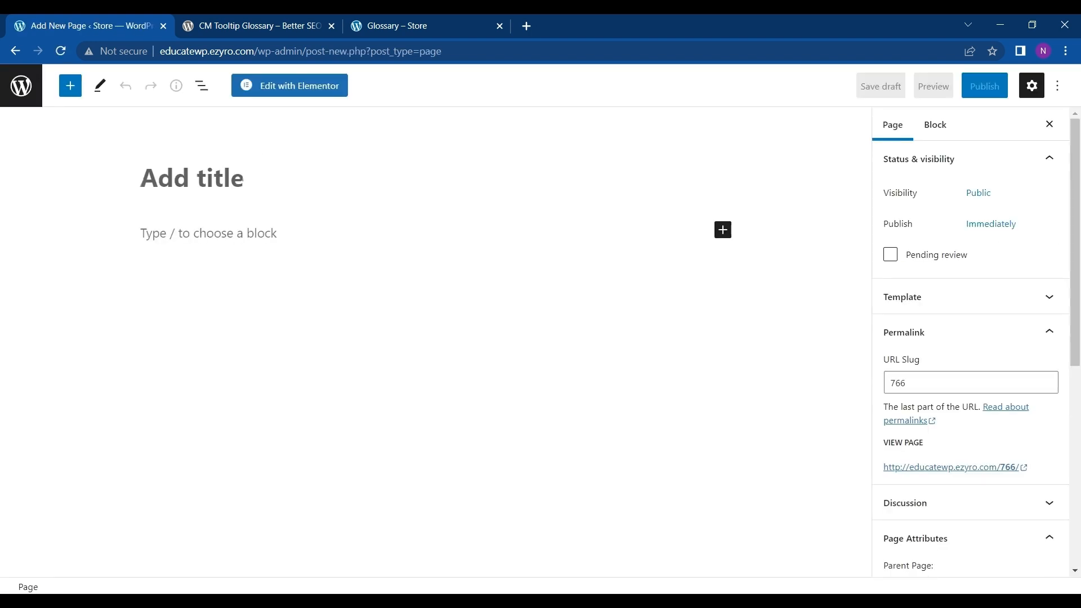
click(191, 178)
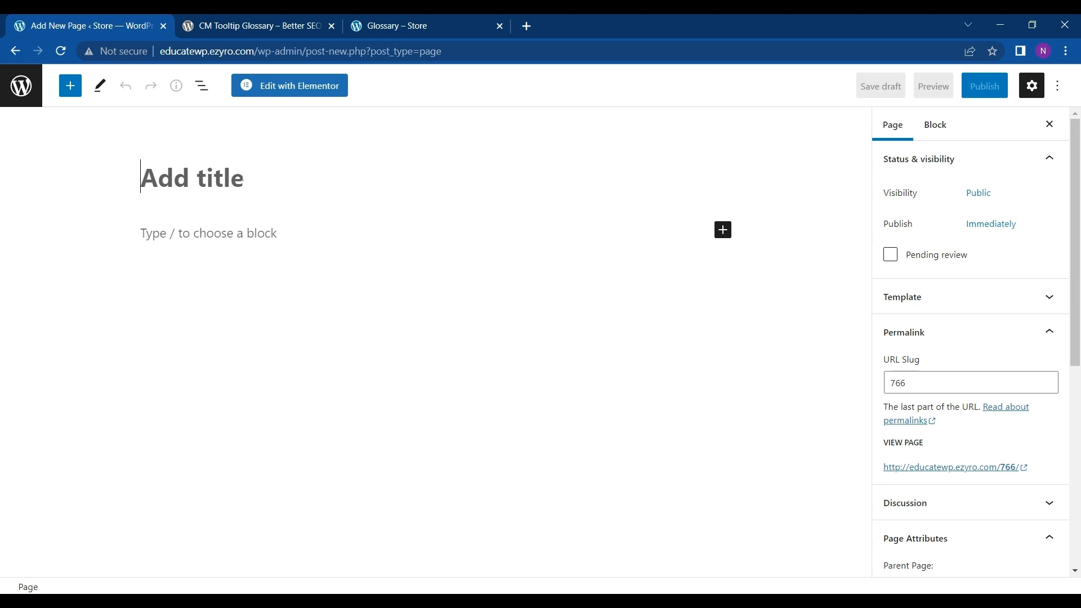
text(Example page)
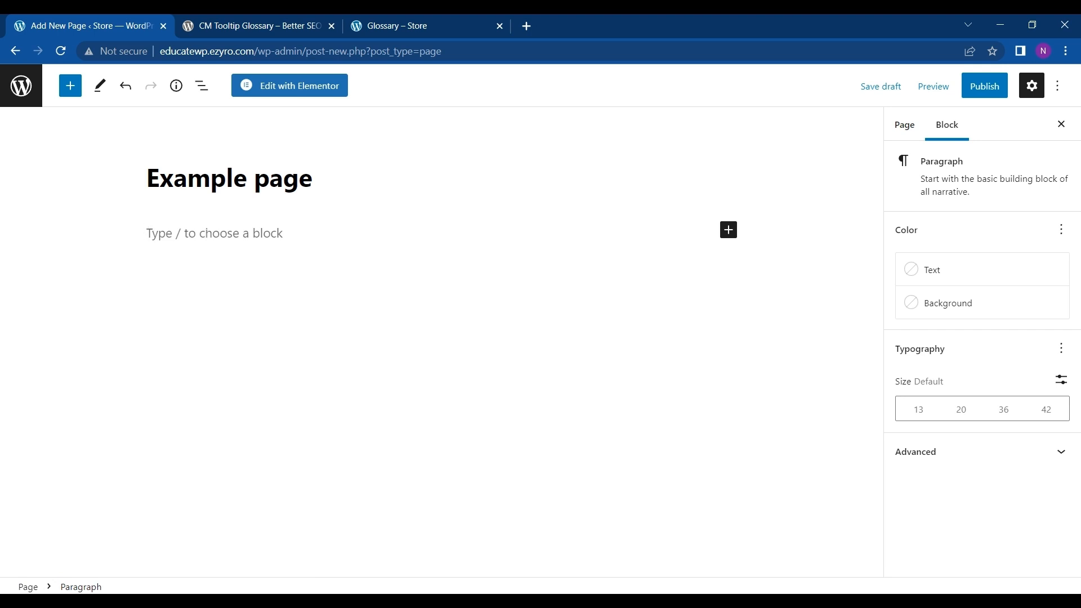
text(Hard word and Wordpress)
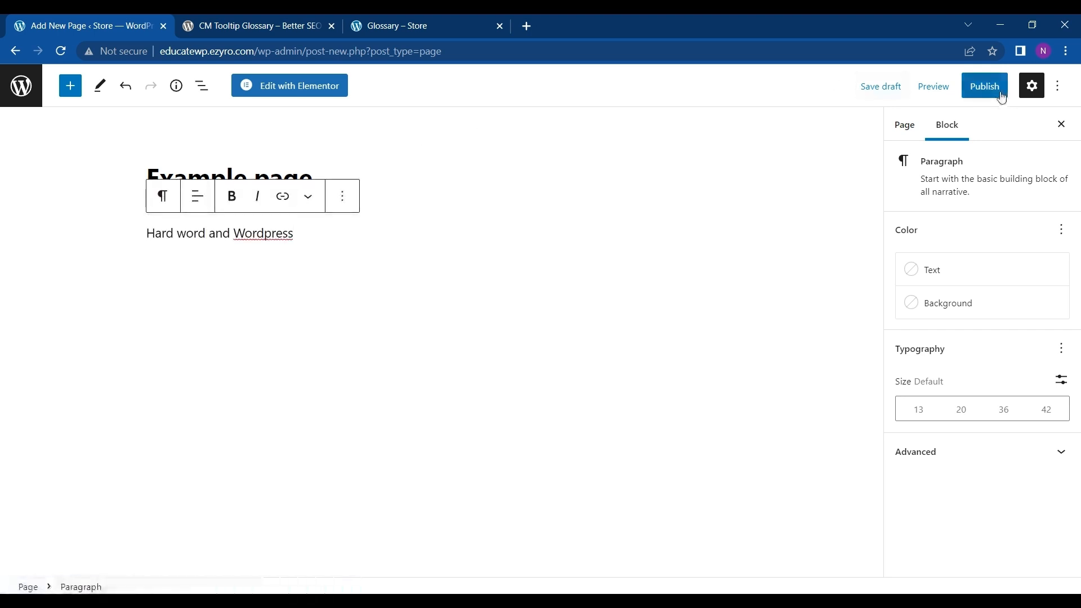
Centre the paragraph and publish the Example page through the pre-publish checks
click(985, 85)
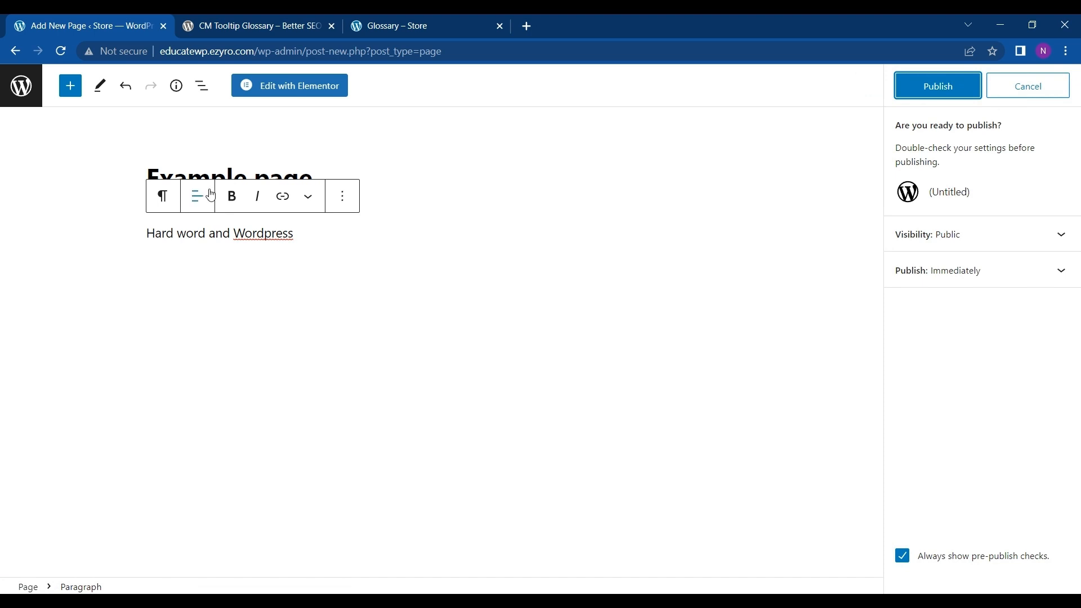
click(197, 196)
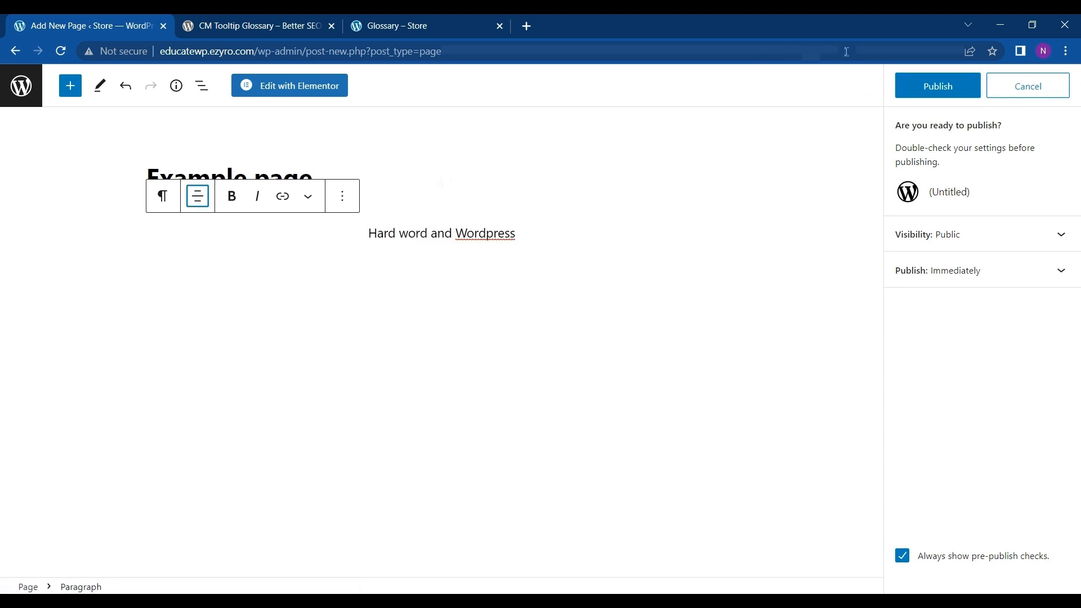
click(936, 86)
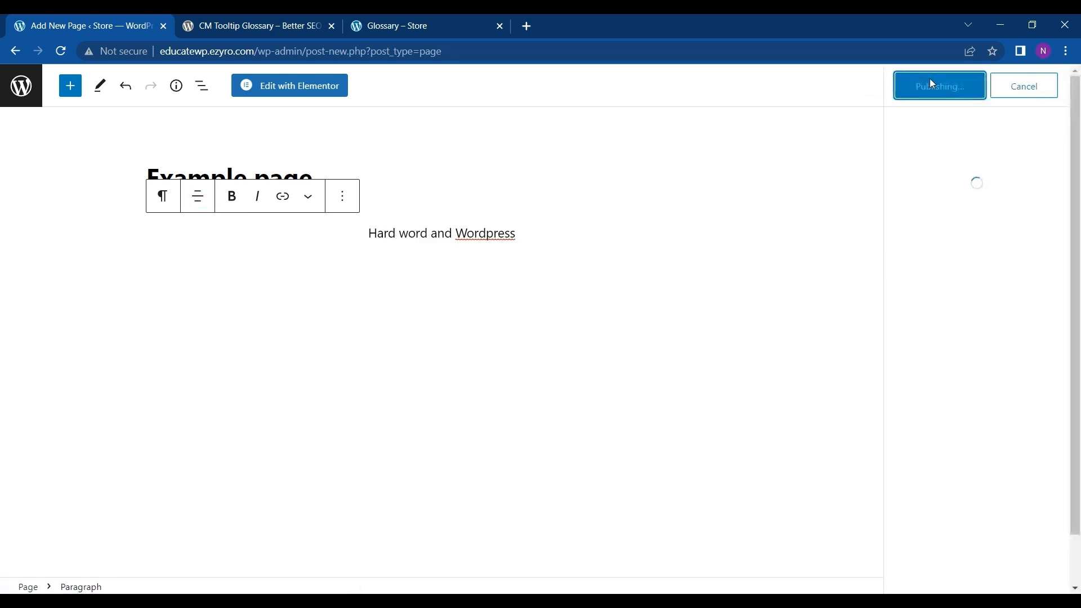
click(939, 85)
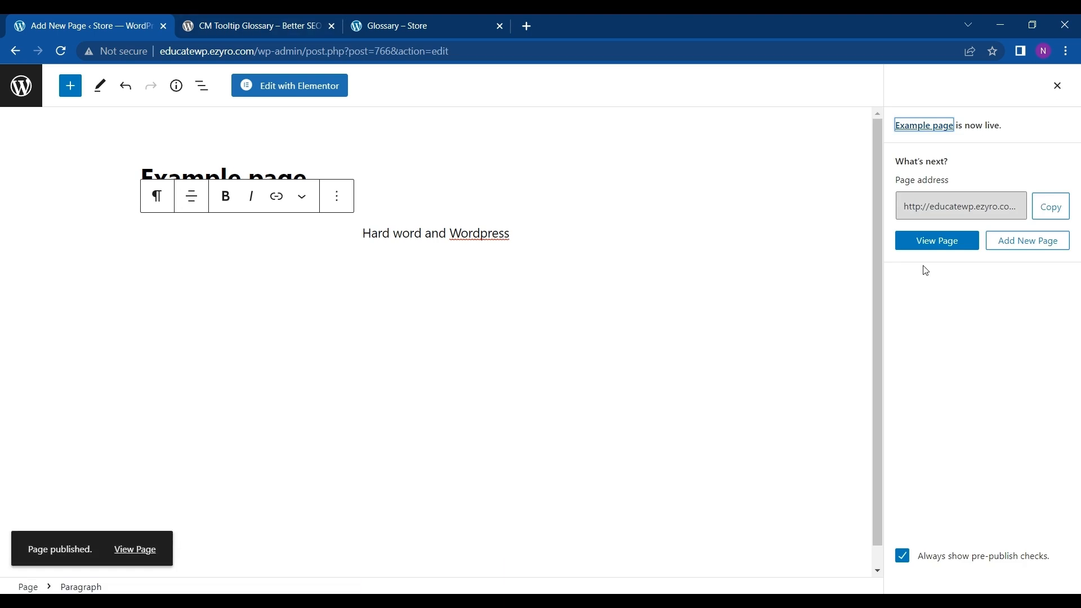
click(936, 240)
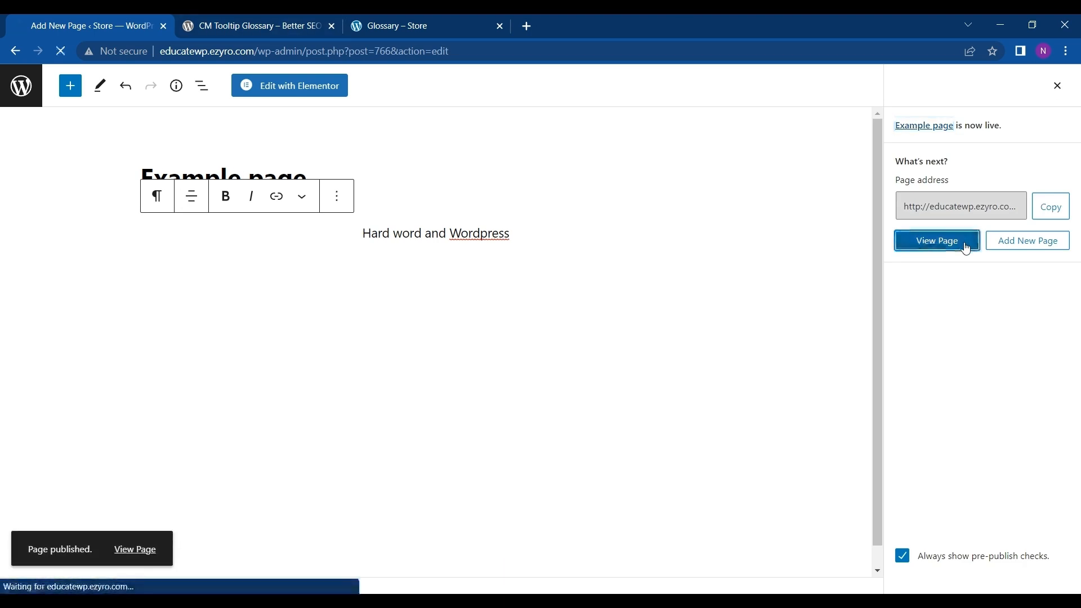
View the live Example page's term tooltips, then open the WordPress term and glossary index pages
click(936, 241)
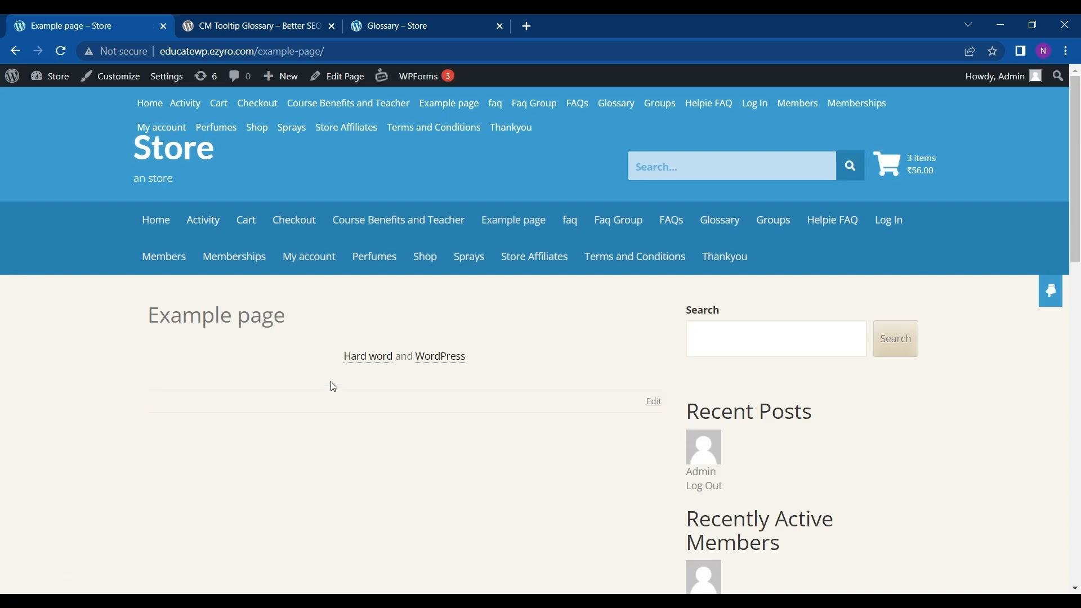
mouse_move(367, 357)
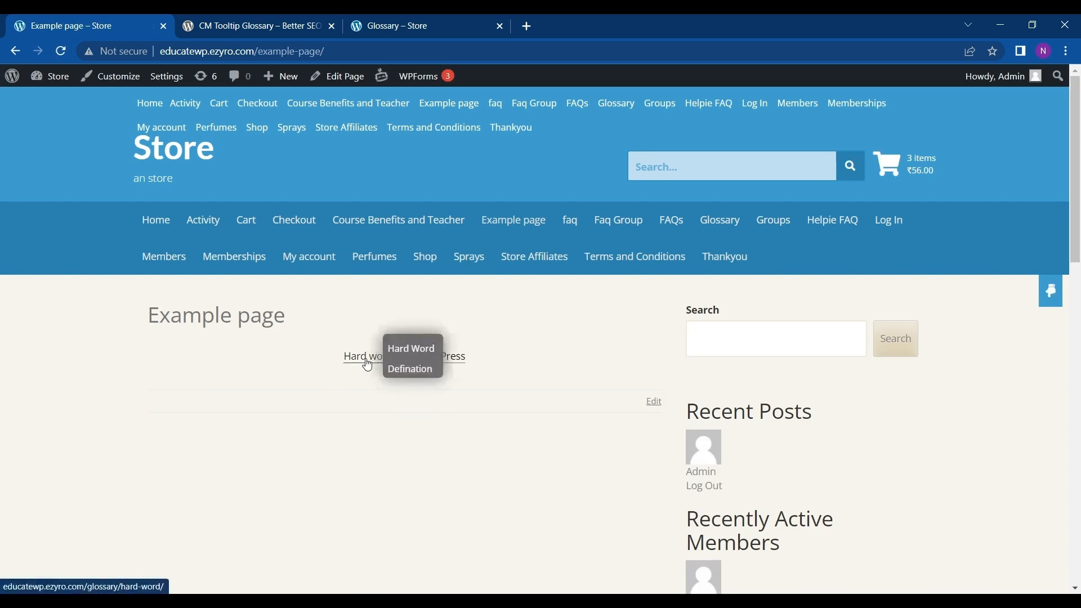
mouse_move(439, 357)
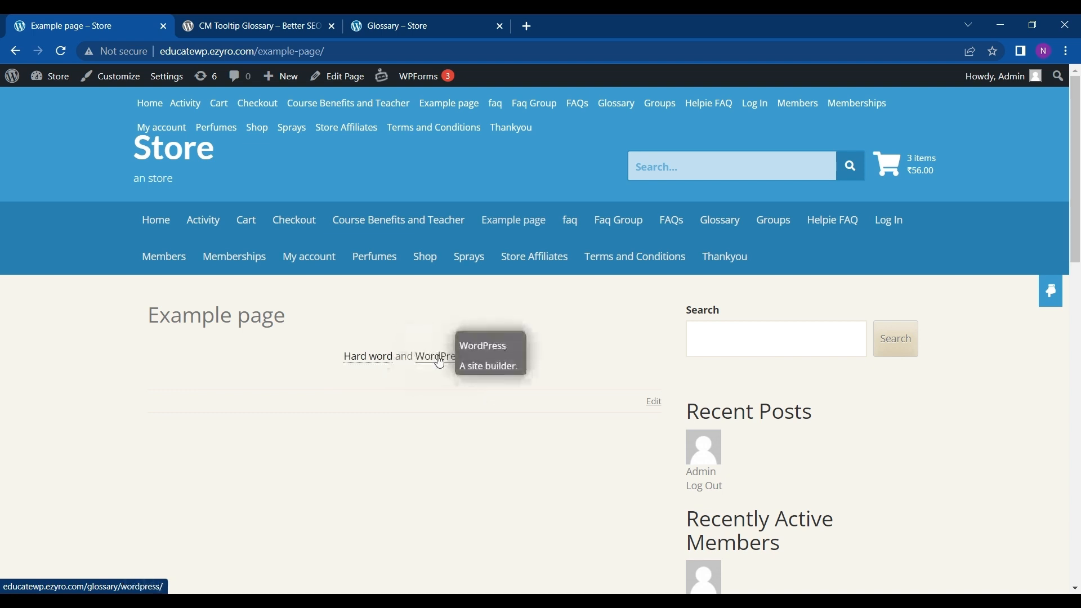
click(434, 357)
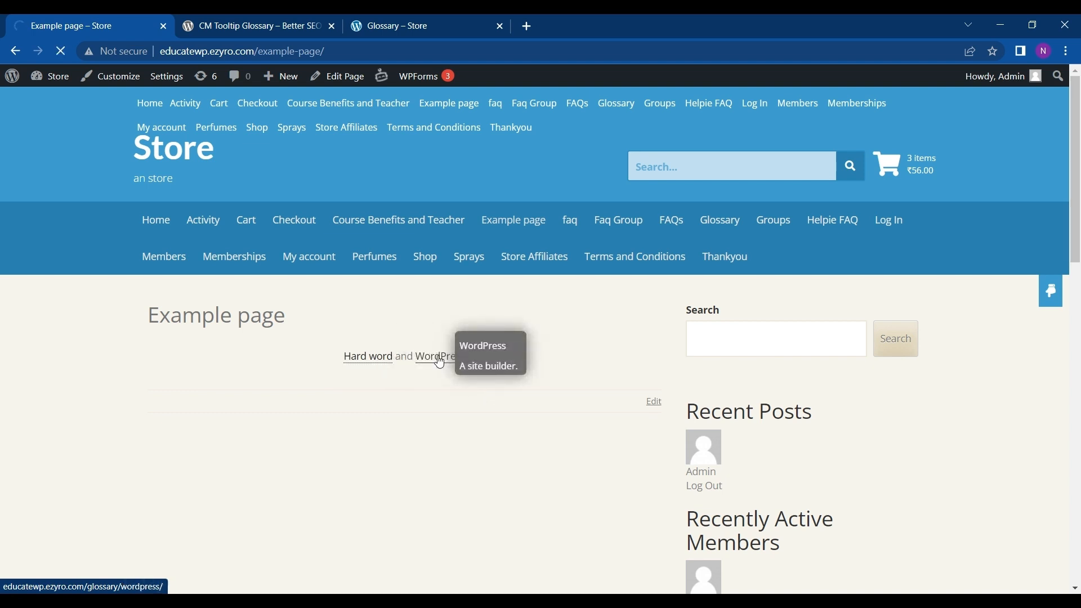
click(432, 357)
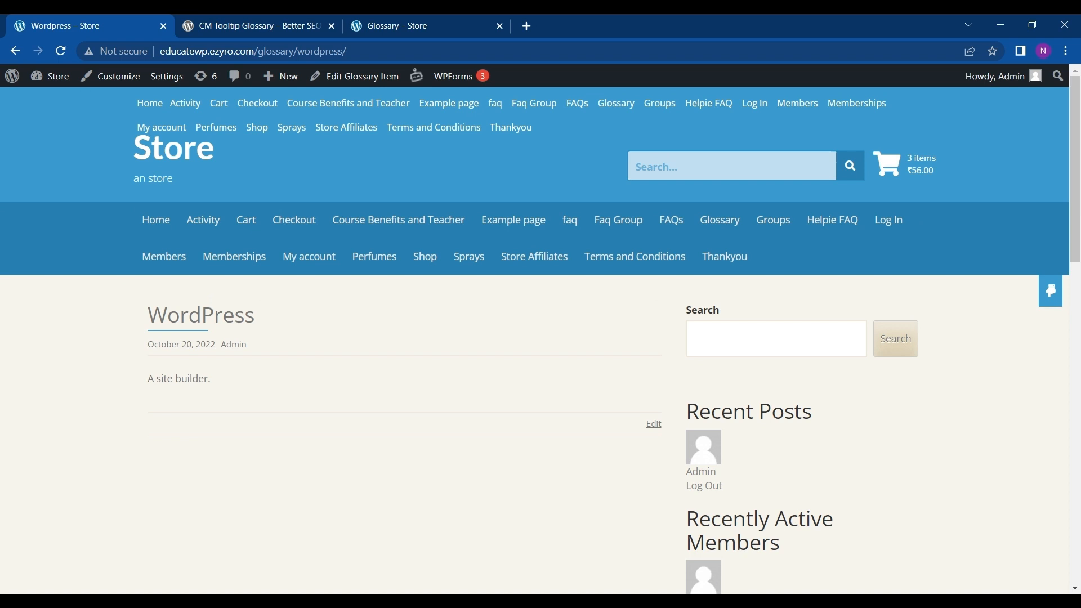
mouse_move(287, 332)
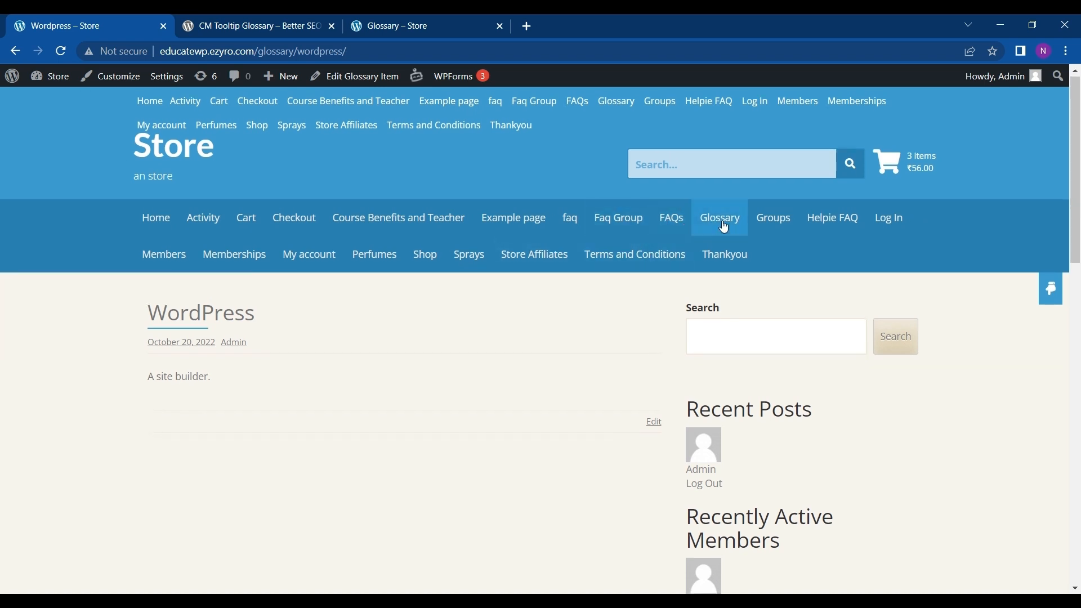
click(720, 217)
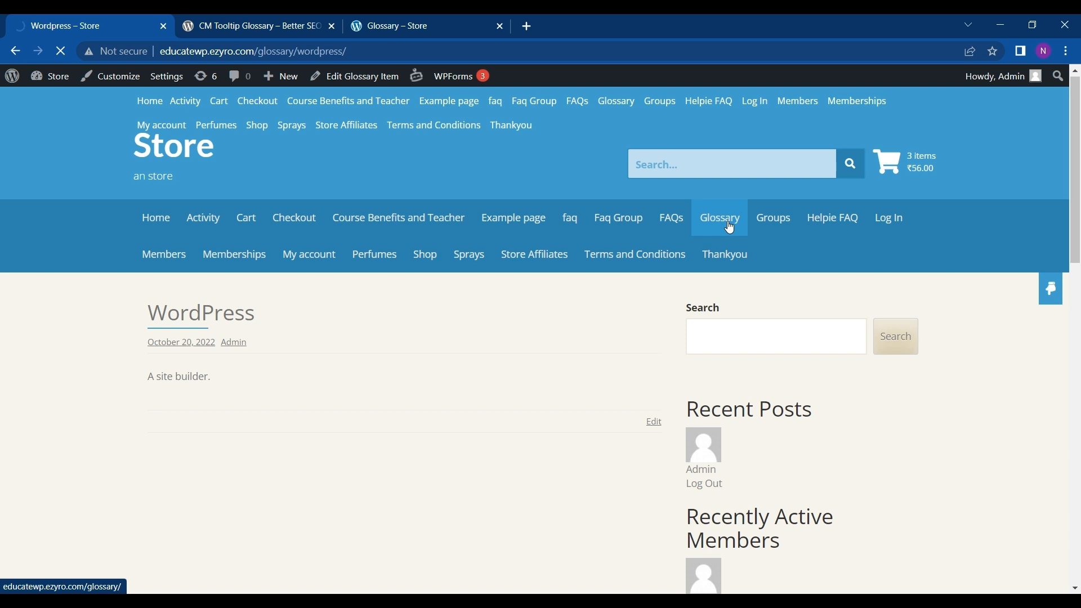
View the live glossary index page listing Hard Word and Wordpress, then return to the Example page editor
click(719, 218)
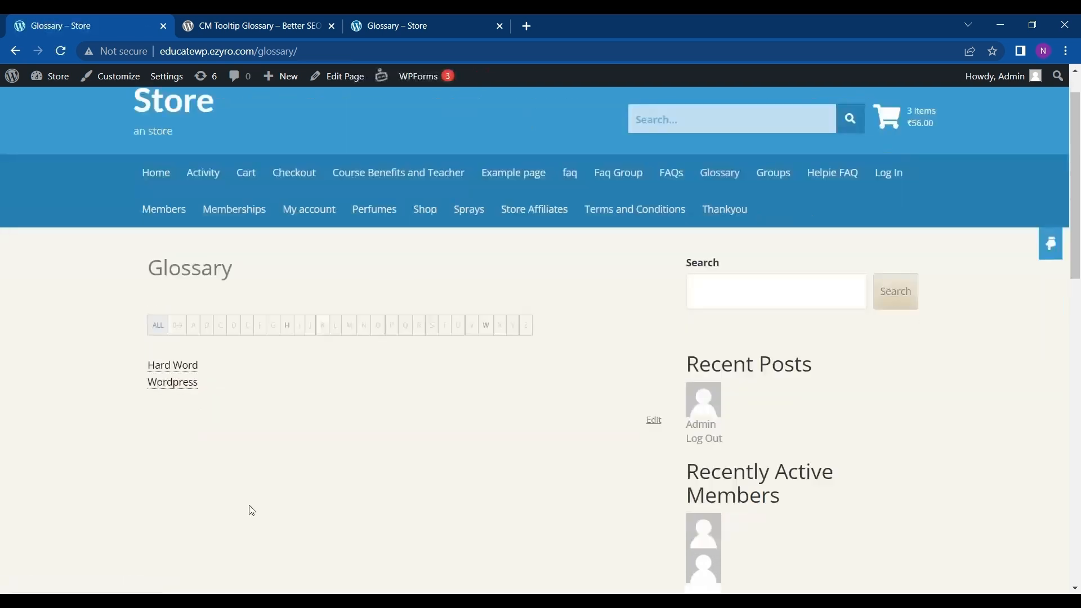
scroll(down, 3)
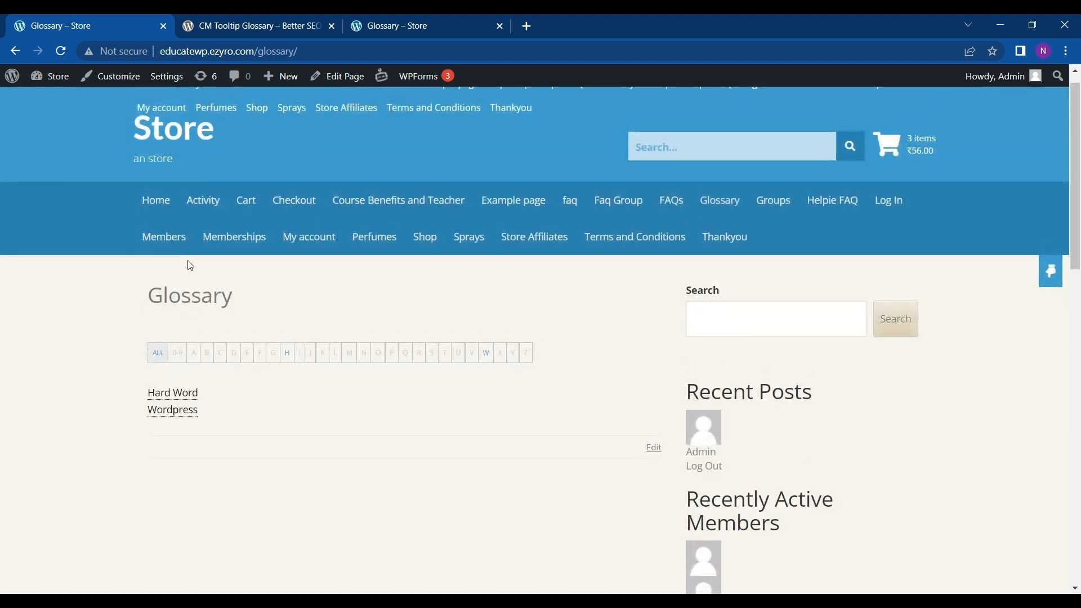
click(171, 409)
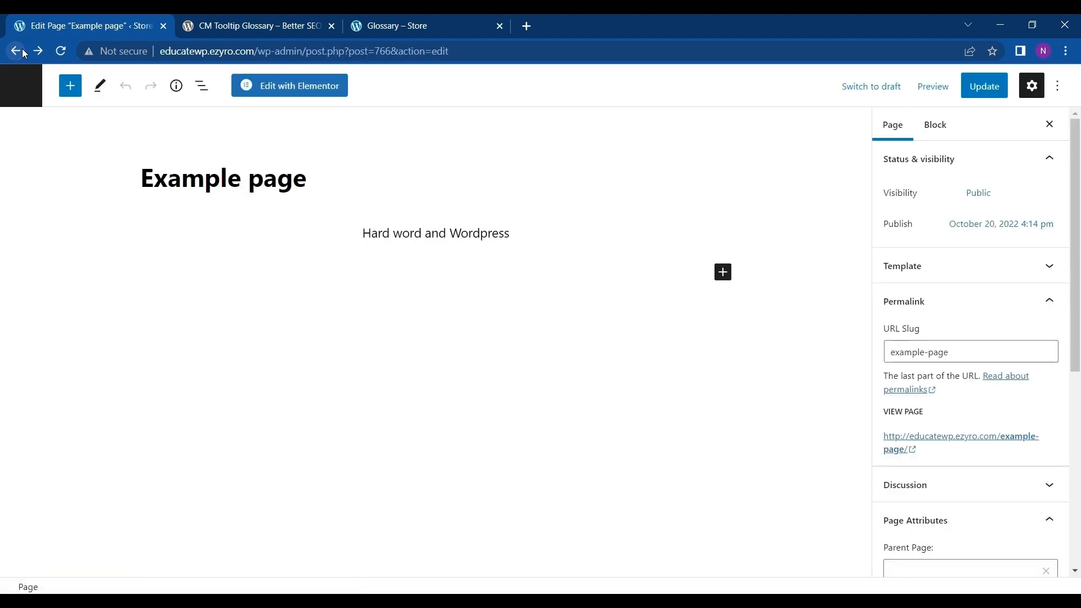
Go back from the editor to the admin Pages list
click(15, 51)
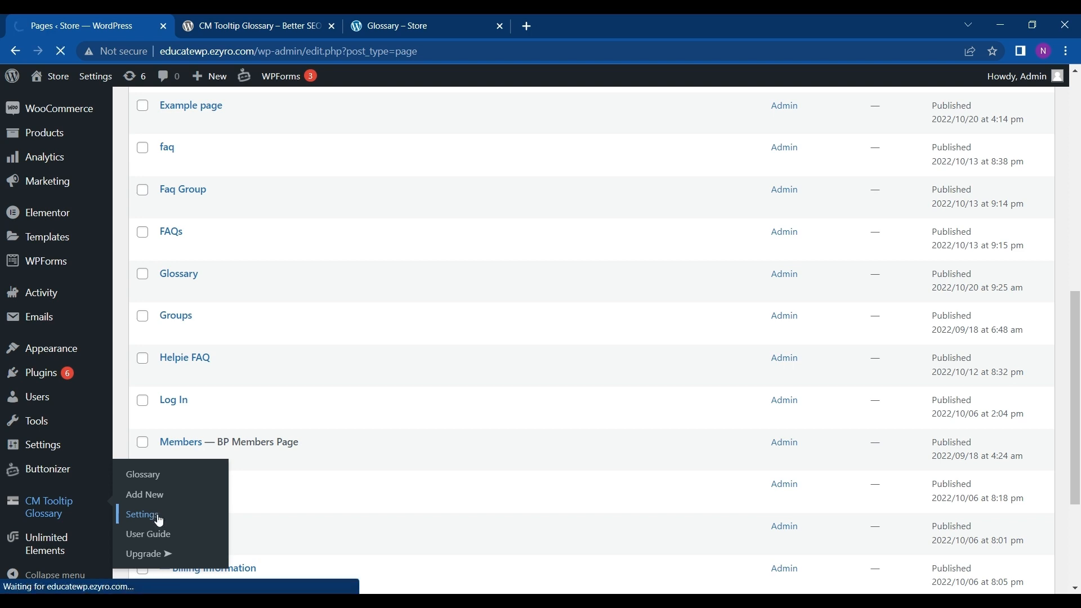
In CM Tooltip Glossary General Settings, enable Generate page for Glossary Index
click(143, 515)
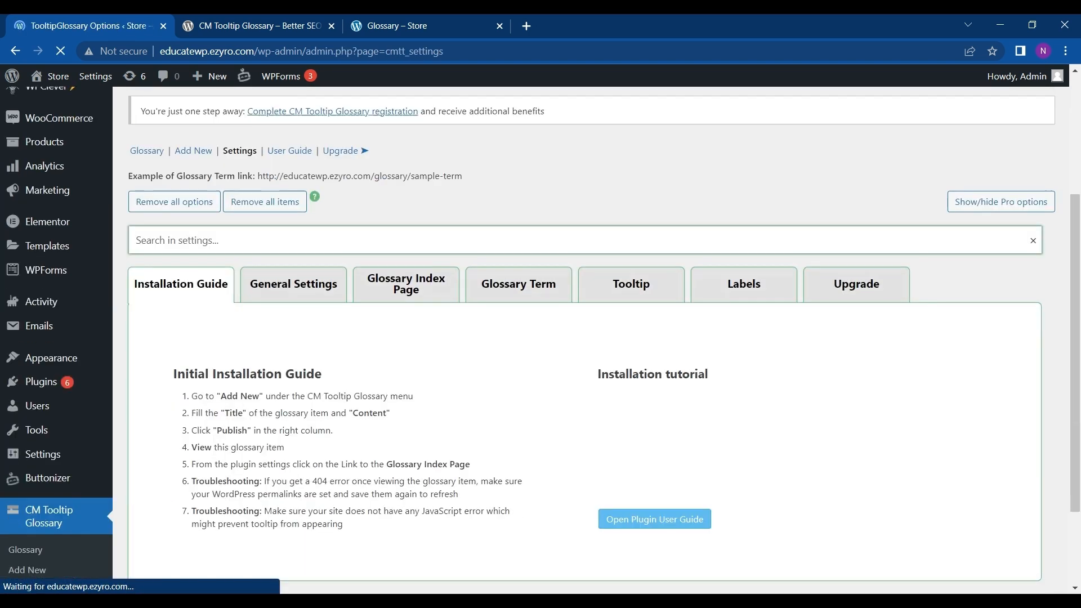
click(292, 284)
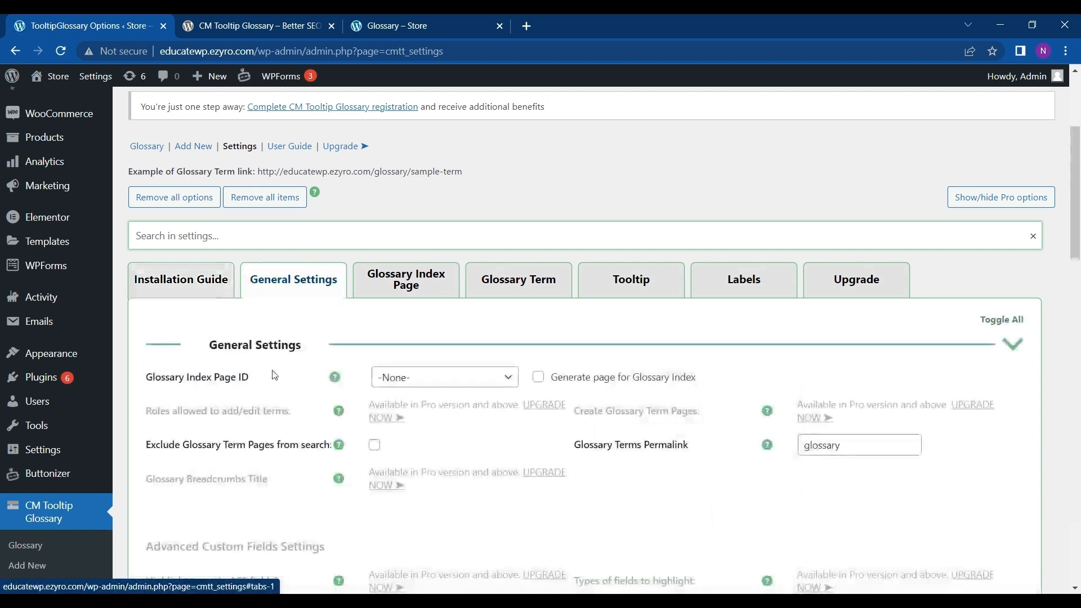
scroll(down, 3)
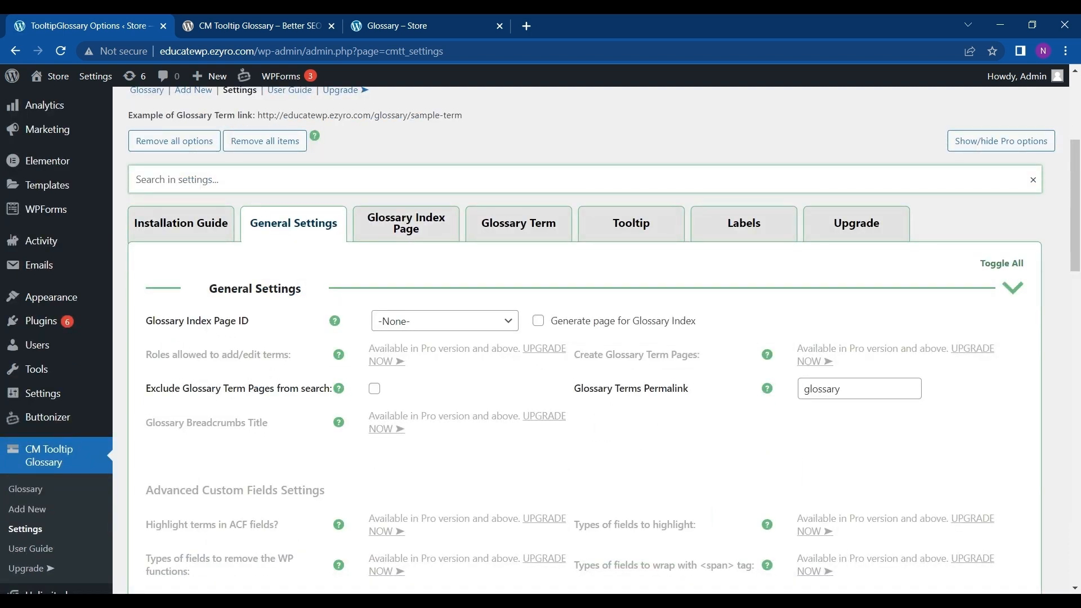
click(539, 321)
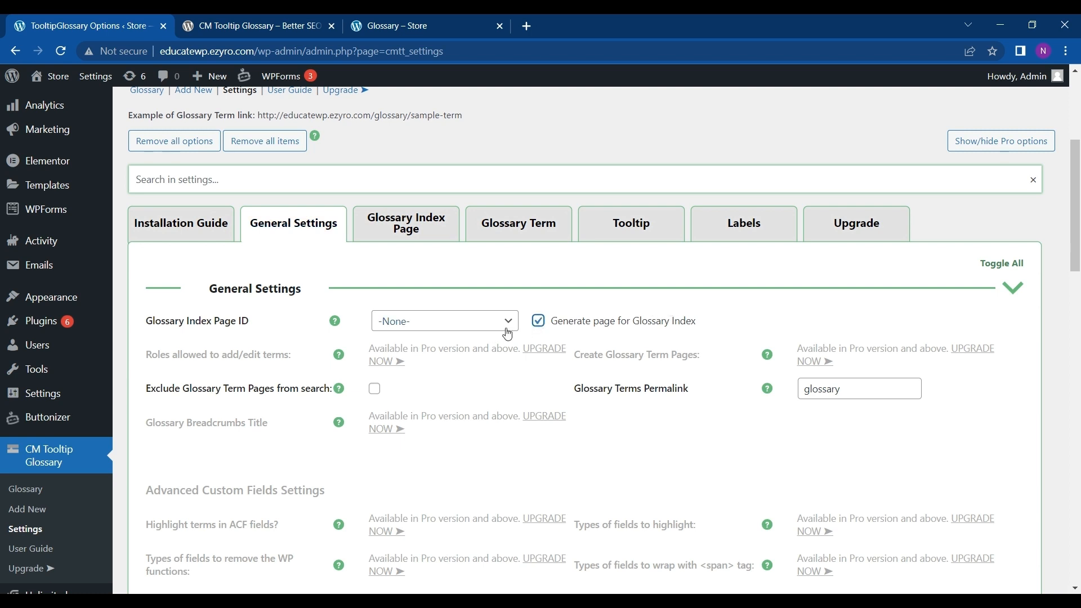
Review the remaining term highlighting, performance and debug options on the General Settings tab
scroll(down, 3)
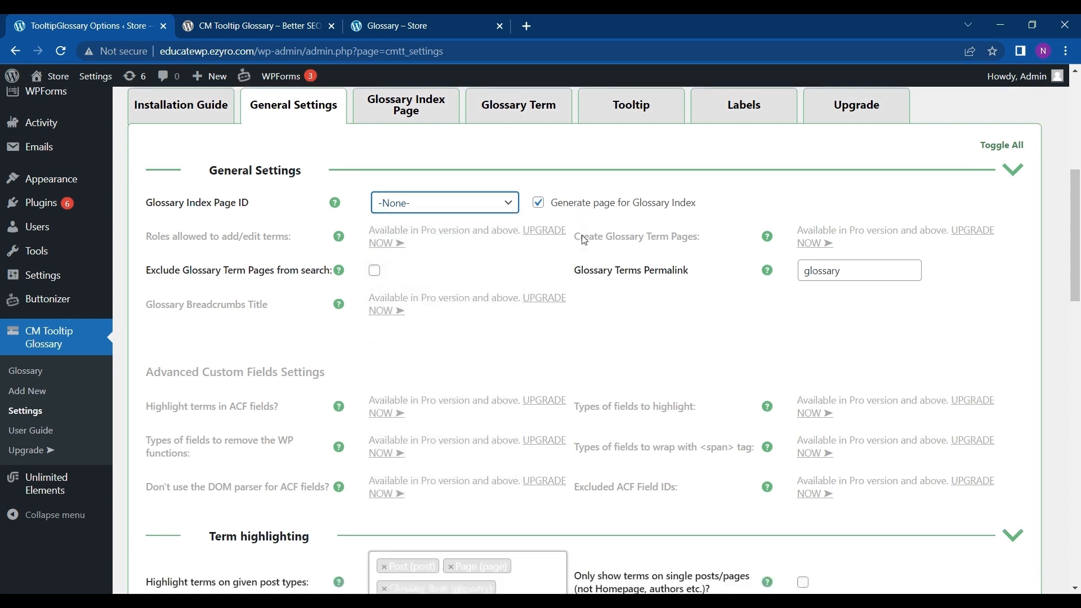
scroll(down, 3)
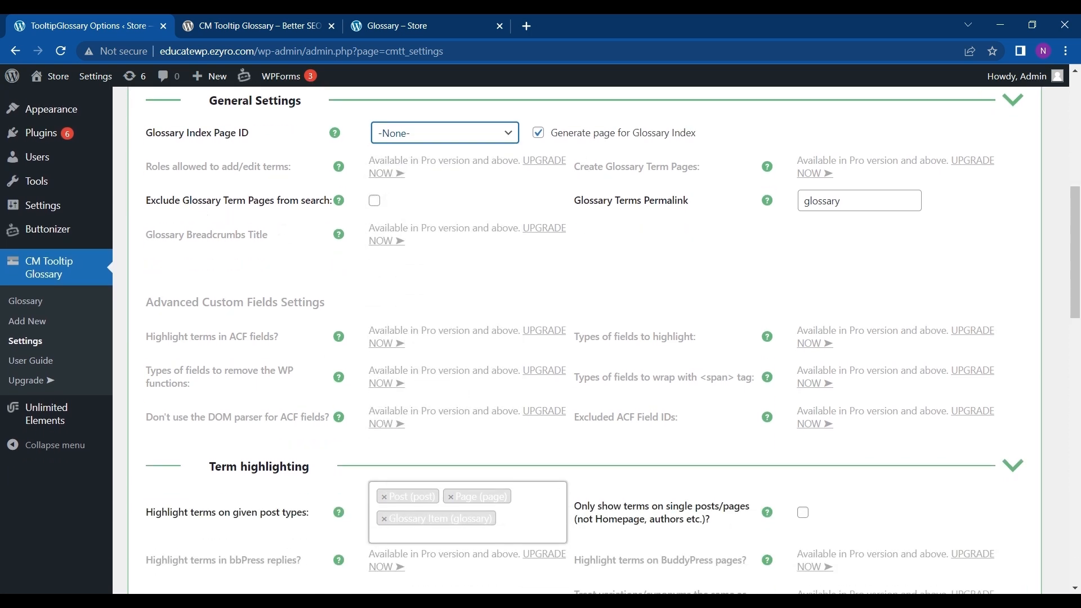
click(374, 200)
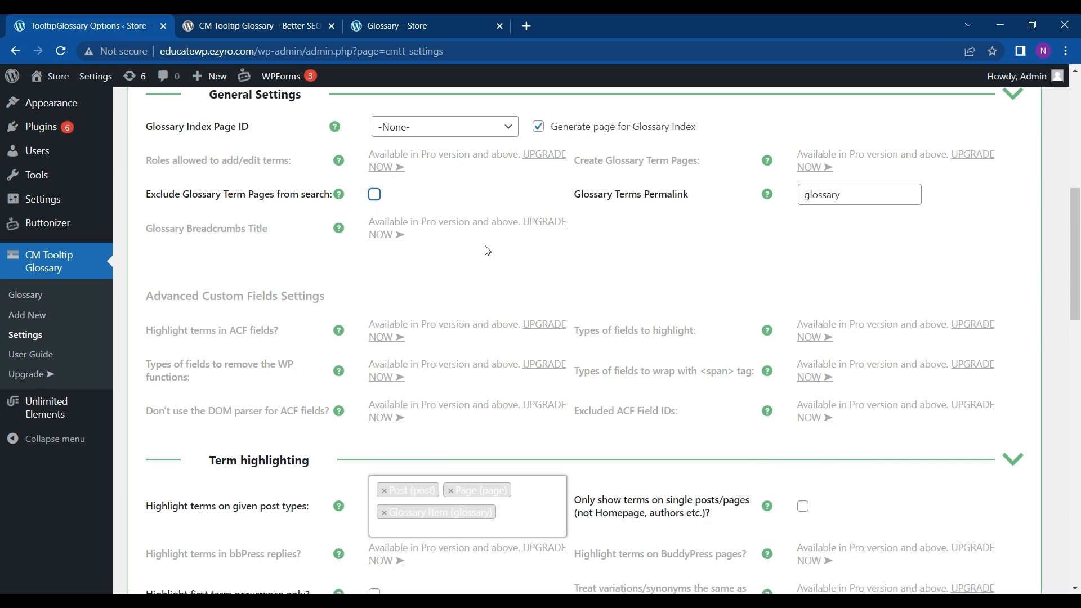
scroll(down, 3)
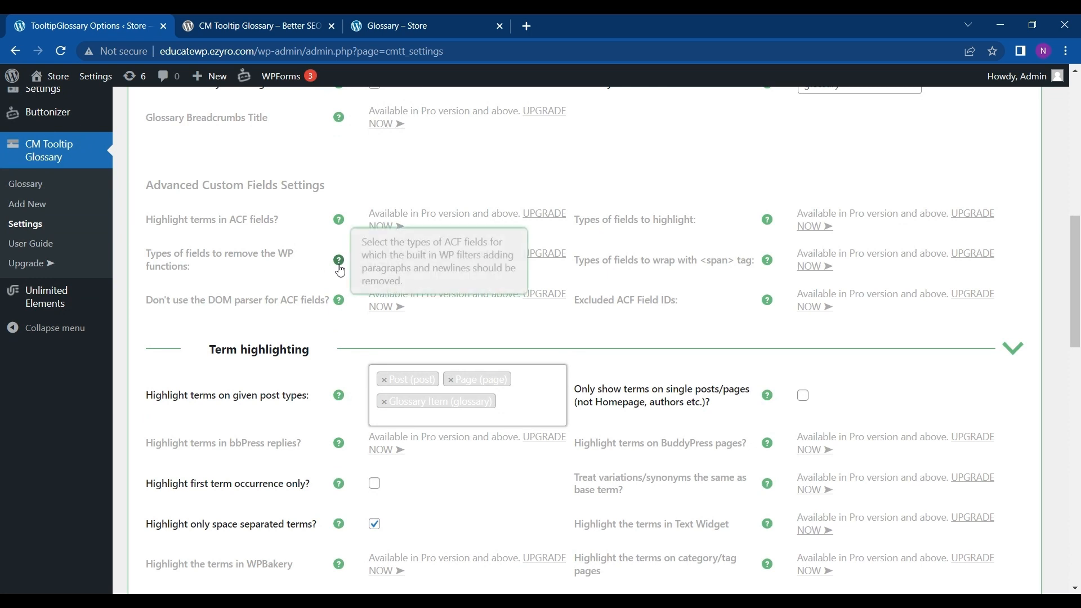
mouse_move(411, 266)
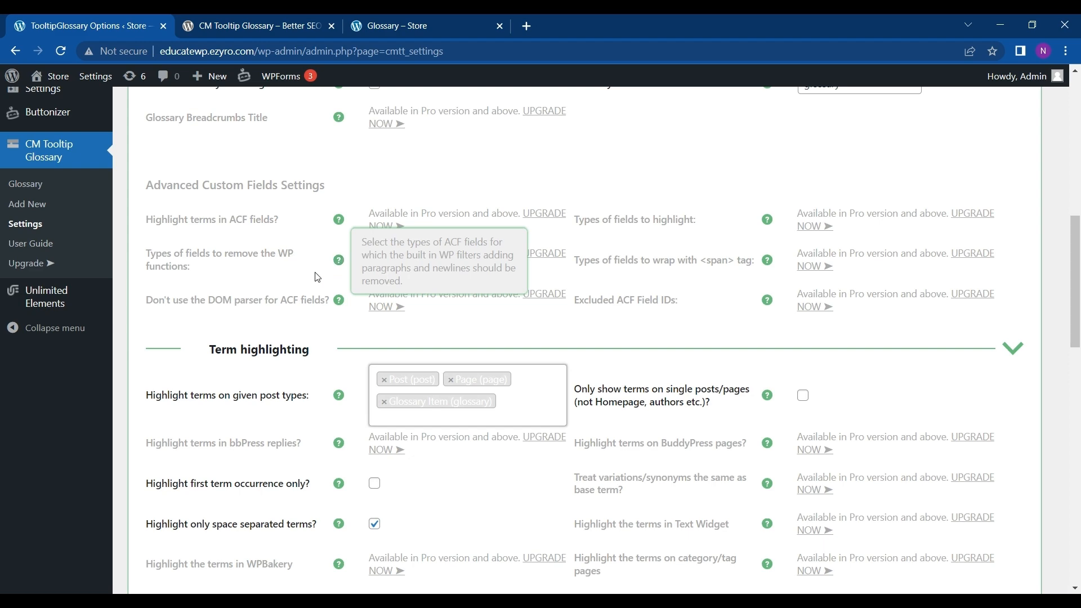
scroll(down, 3)
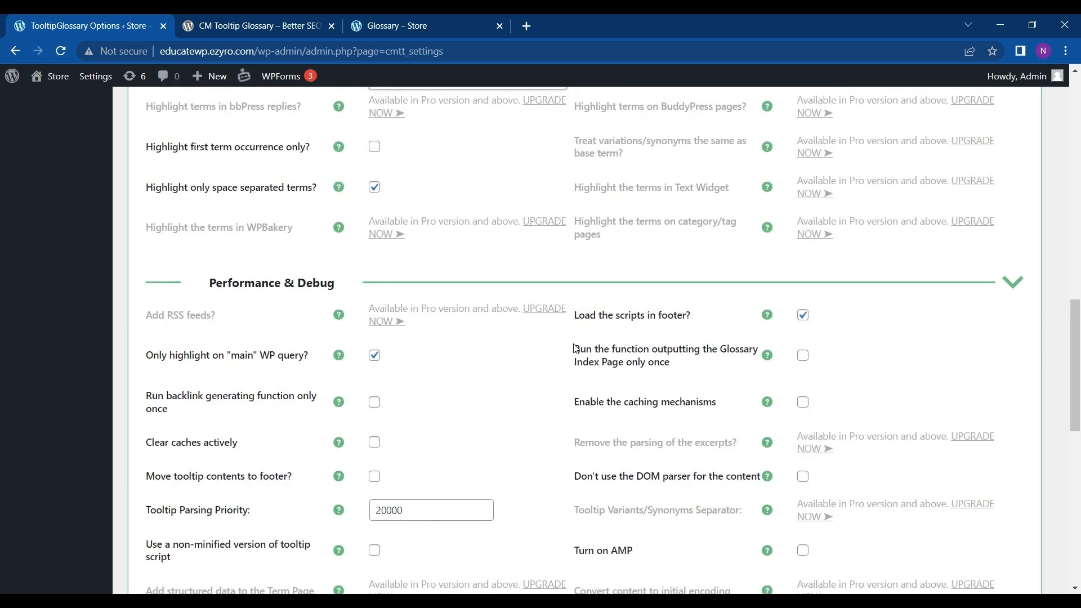
scroll(down, 3)
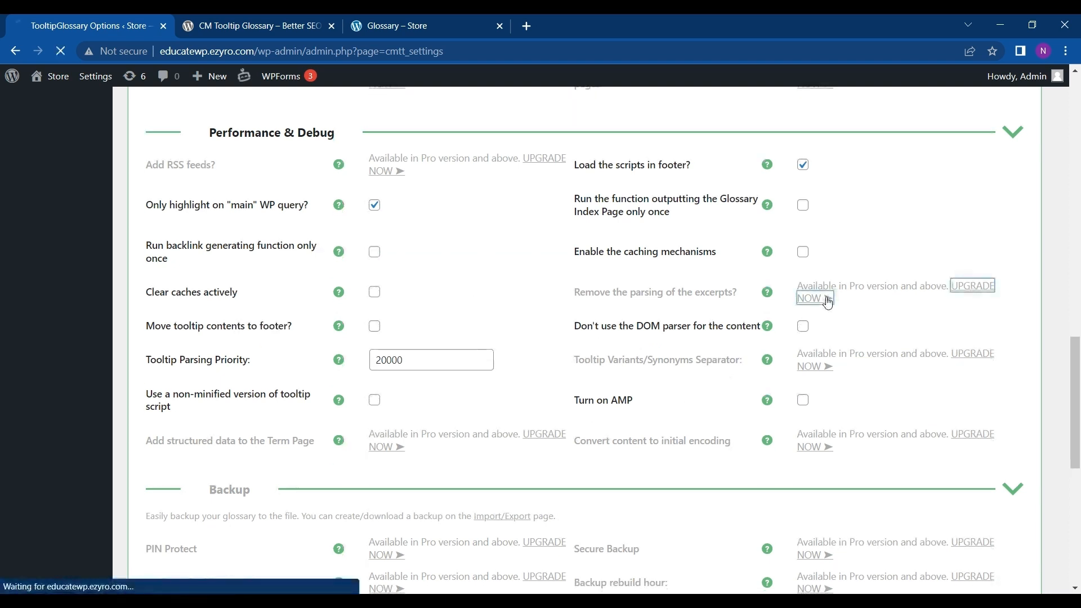
View the plugin's upgrade pricing page, then return to the Installation Guide tab
click(810, 292)
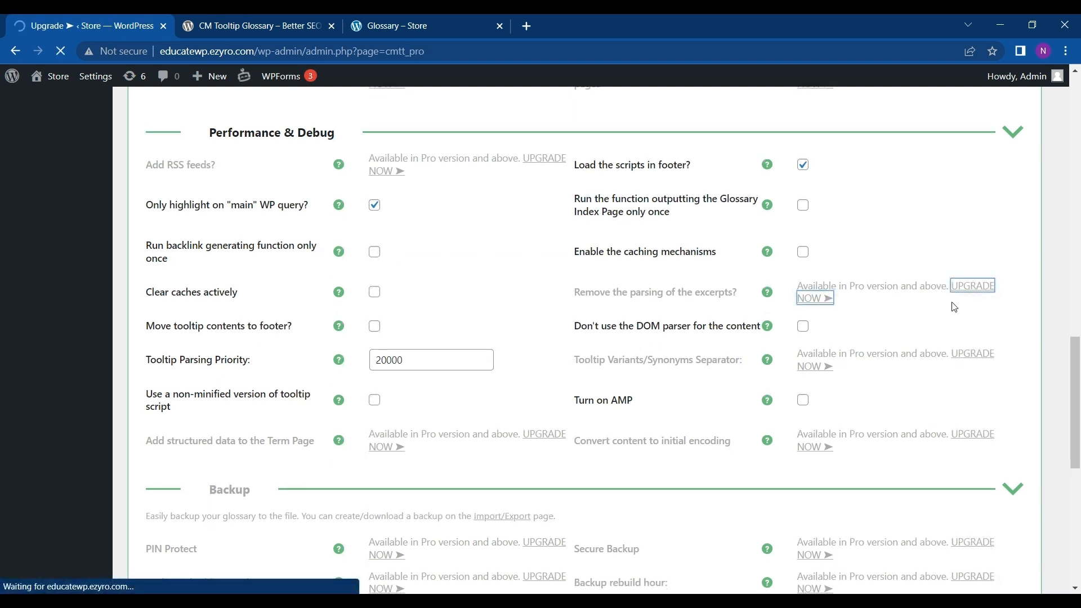
click(973, 285)
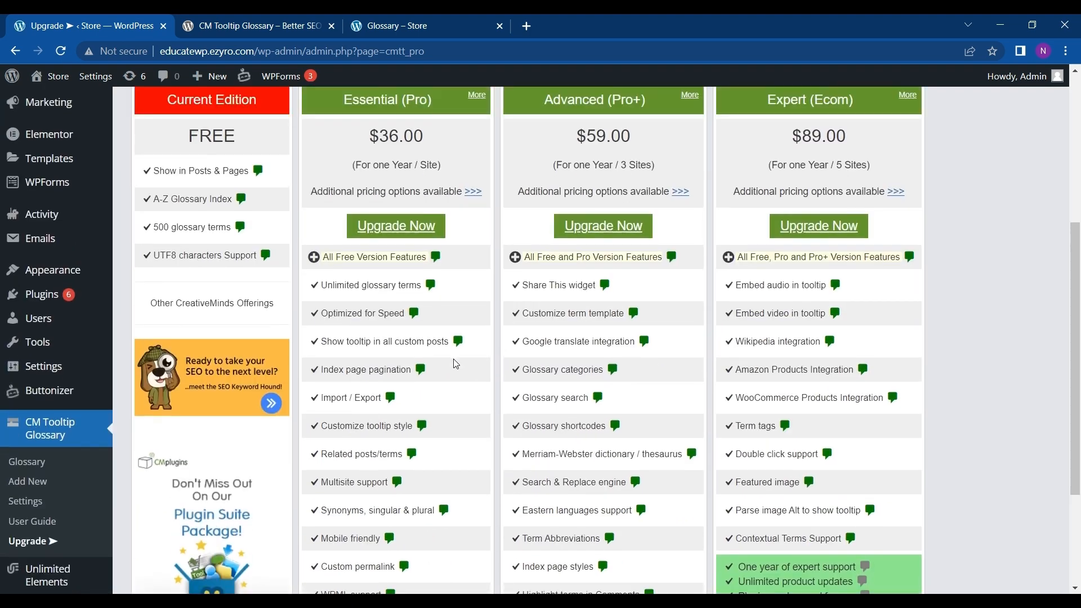
scroll(down, 3)
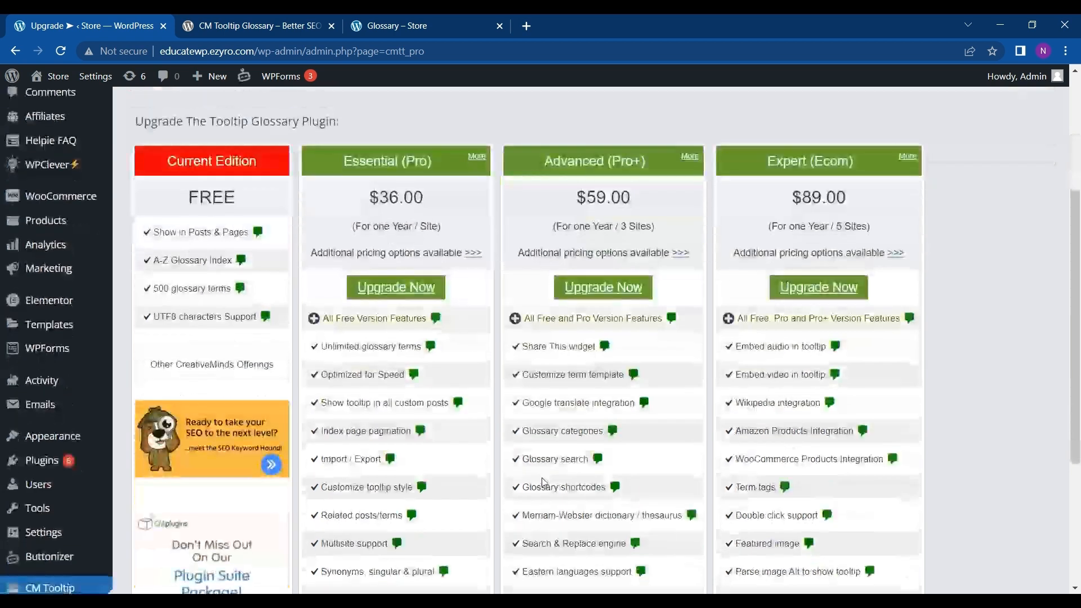
scroll(down, 3)
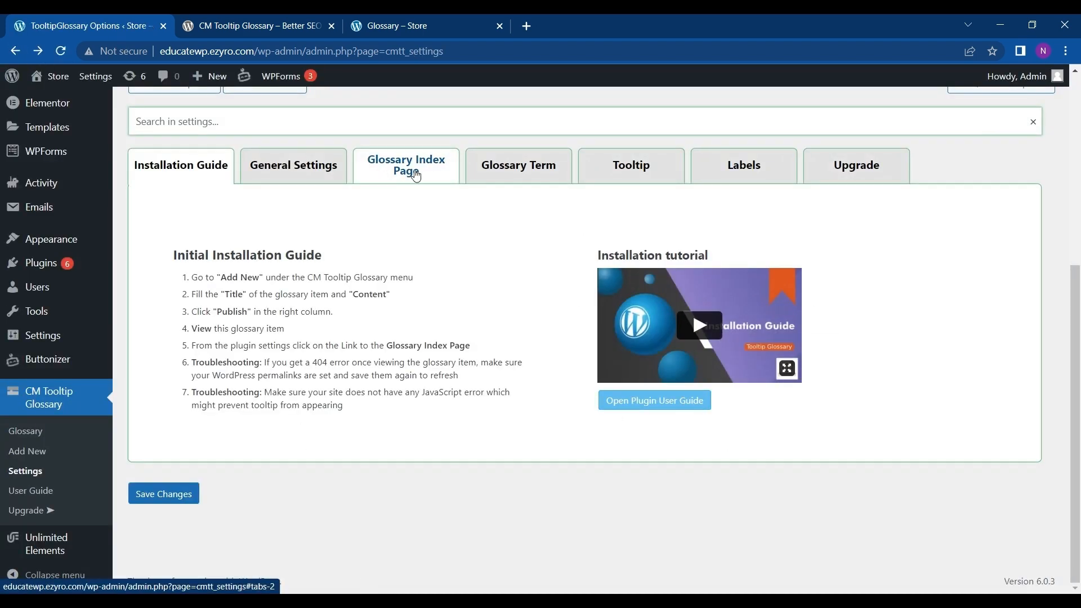
On the Glossary Index Page tab, enable 'Style glossary index page differently?'
click(405, 164)
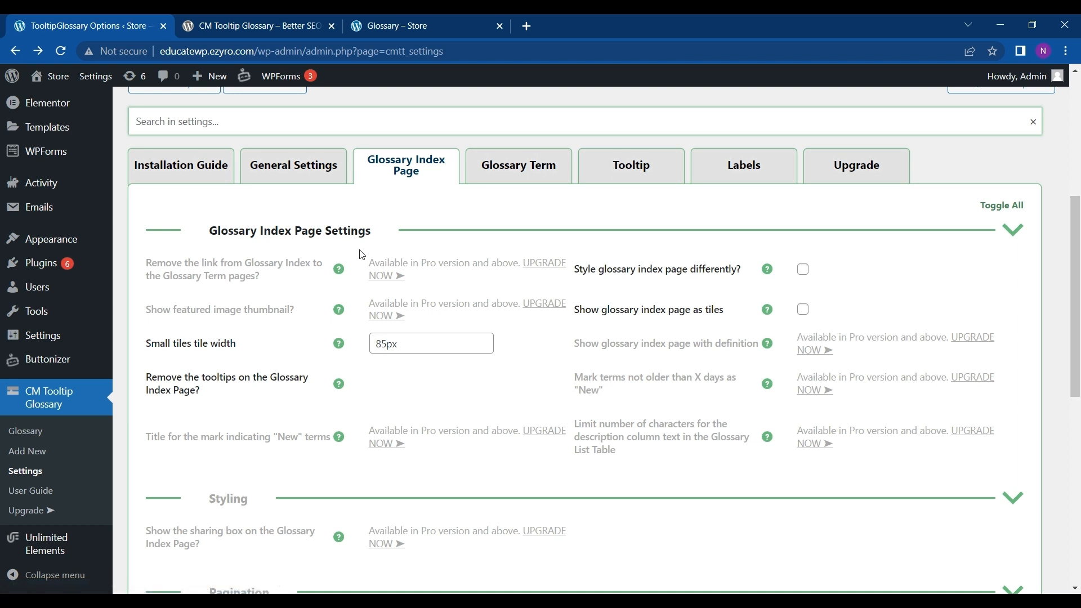
scroll(down, 3)
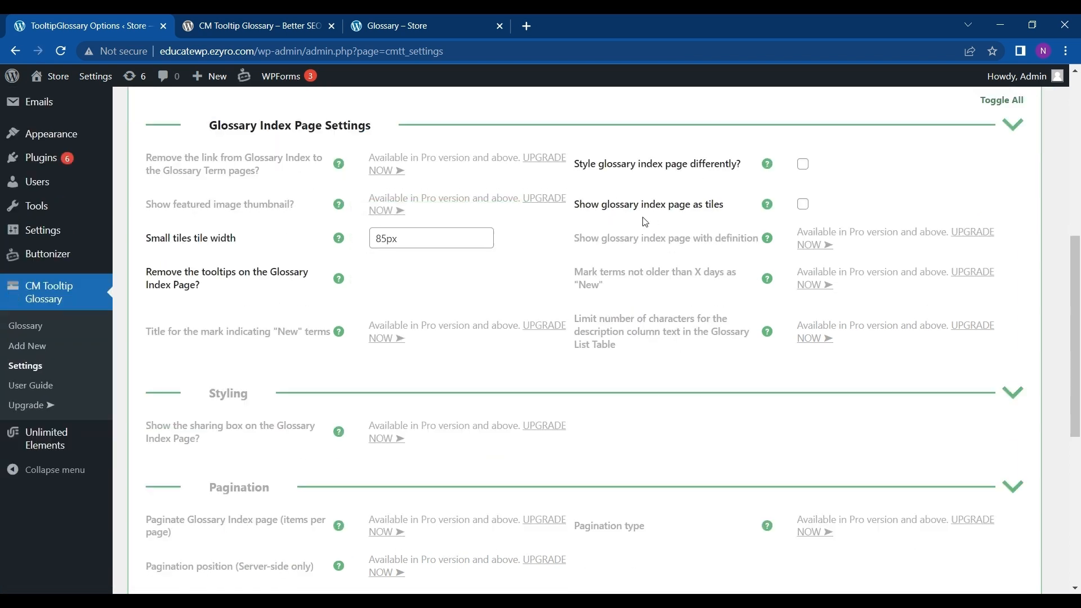
scroll(down, 3)
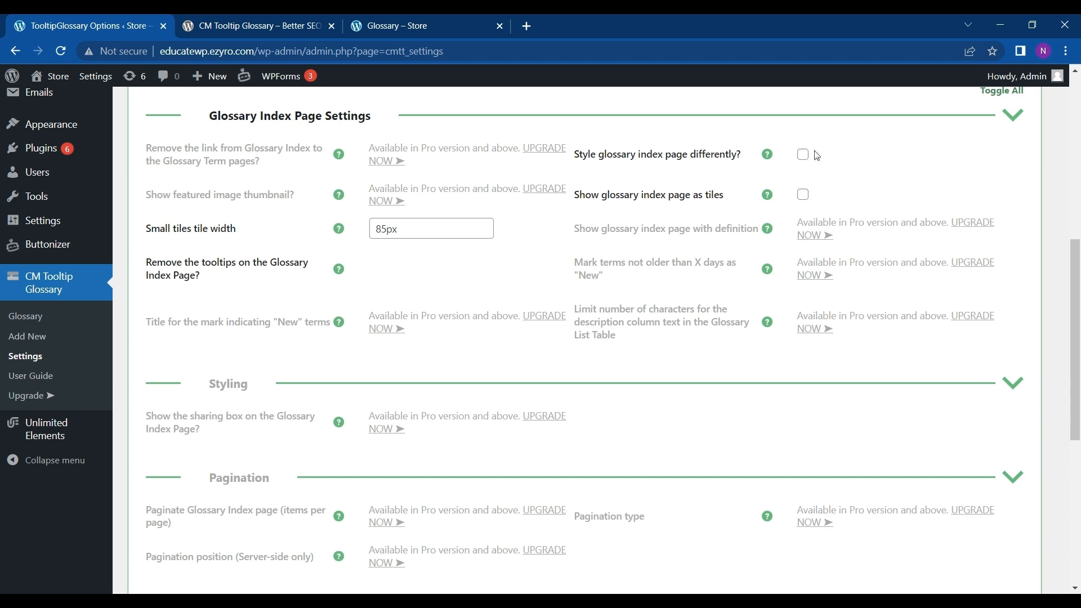
click(803, 154)
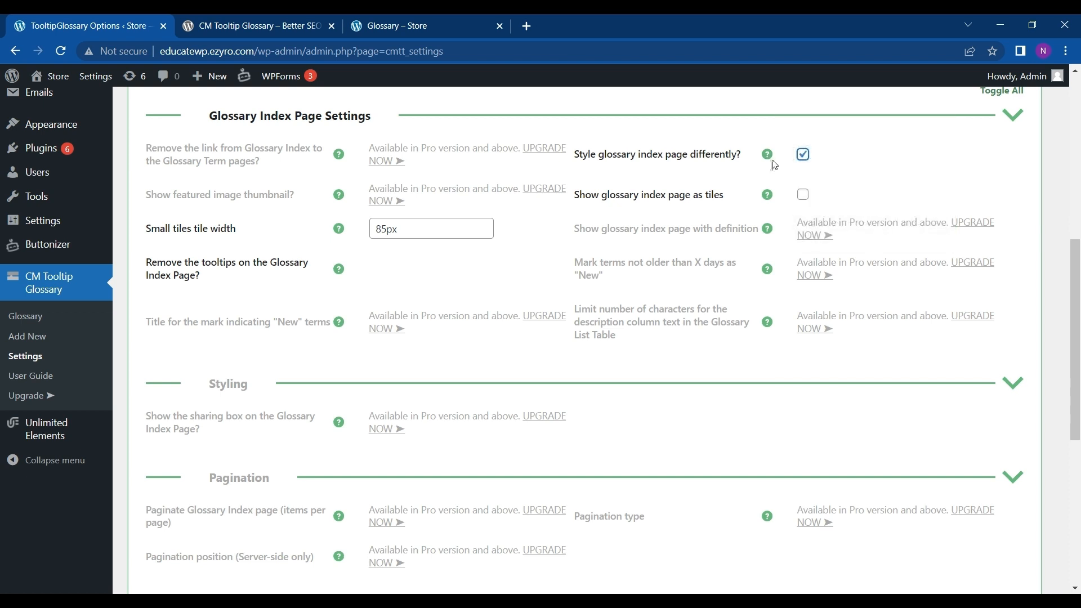
On the Glossary Term tab, enable opening term pages in a new window/tab and view the link colour picker
click(518, 242)
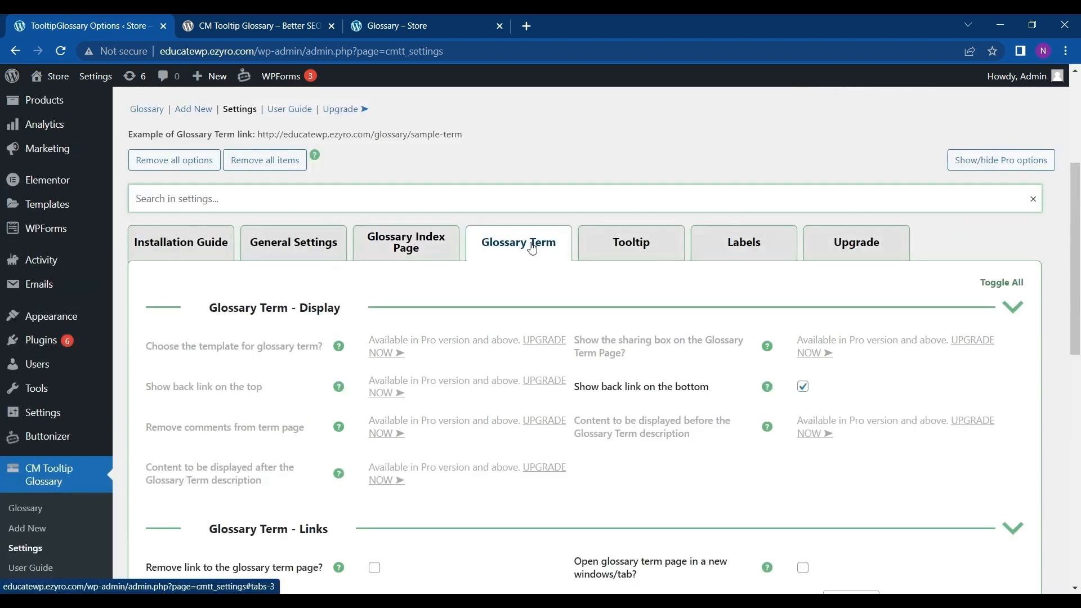
scroll(down, 3)
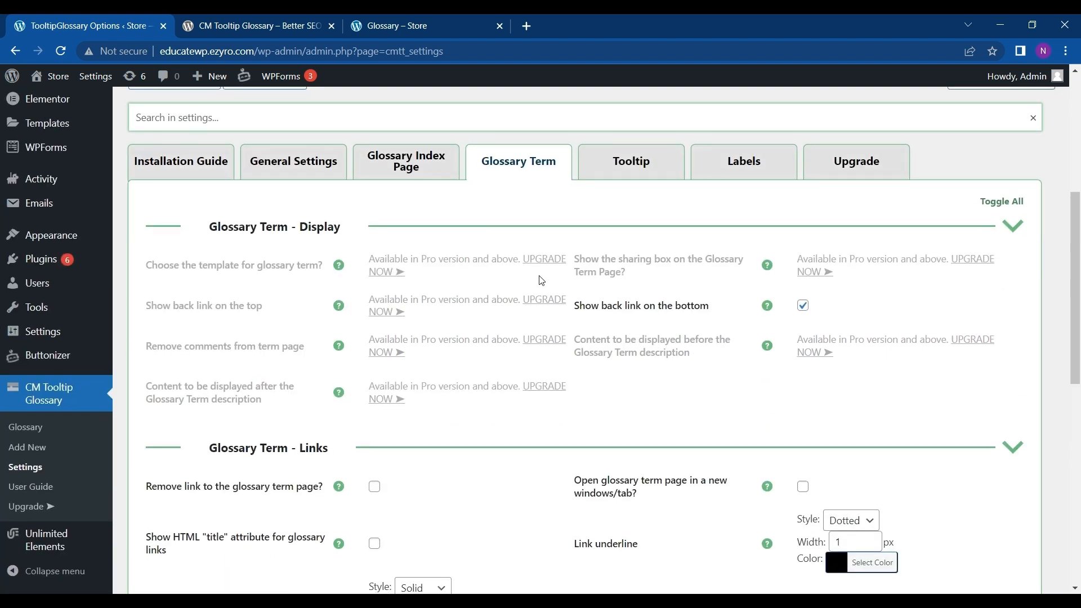
scroll(down, 3)
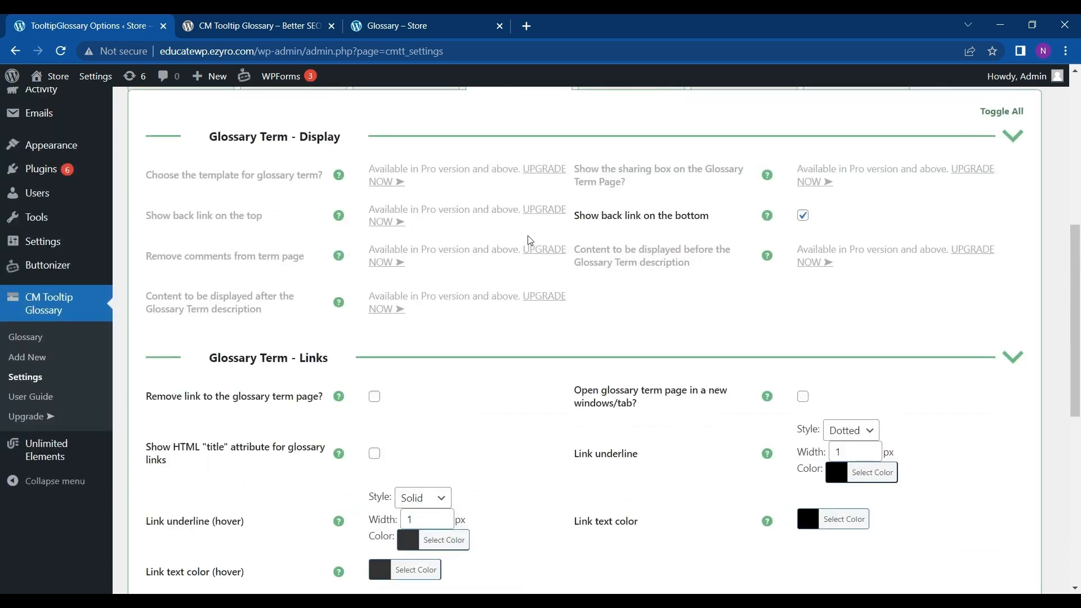
scroll(down, 3)
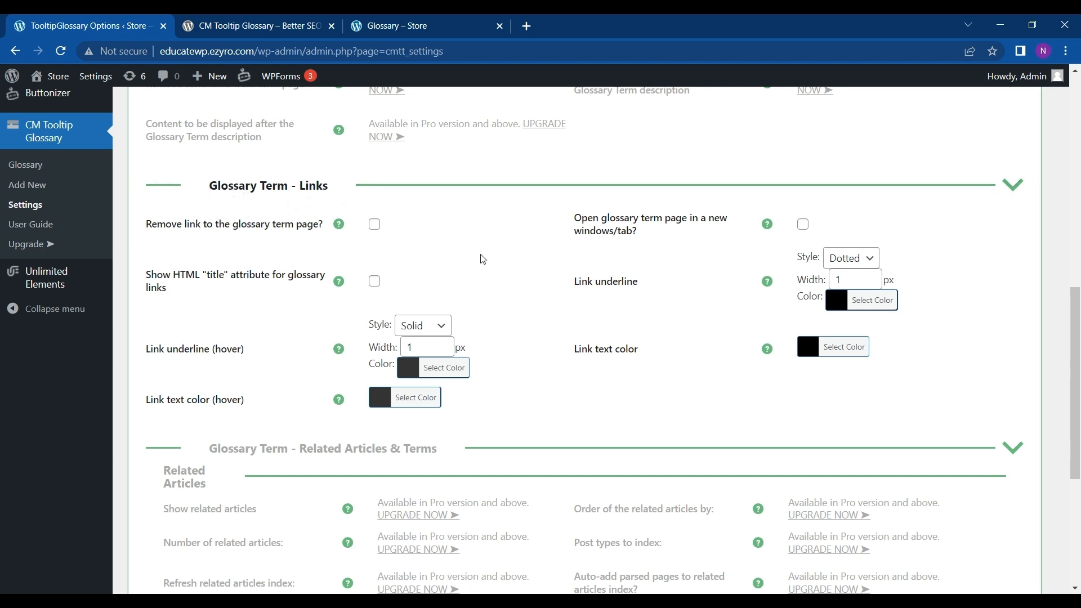
mouse_move(367, 223)
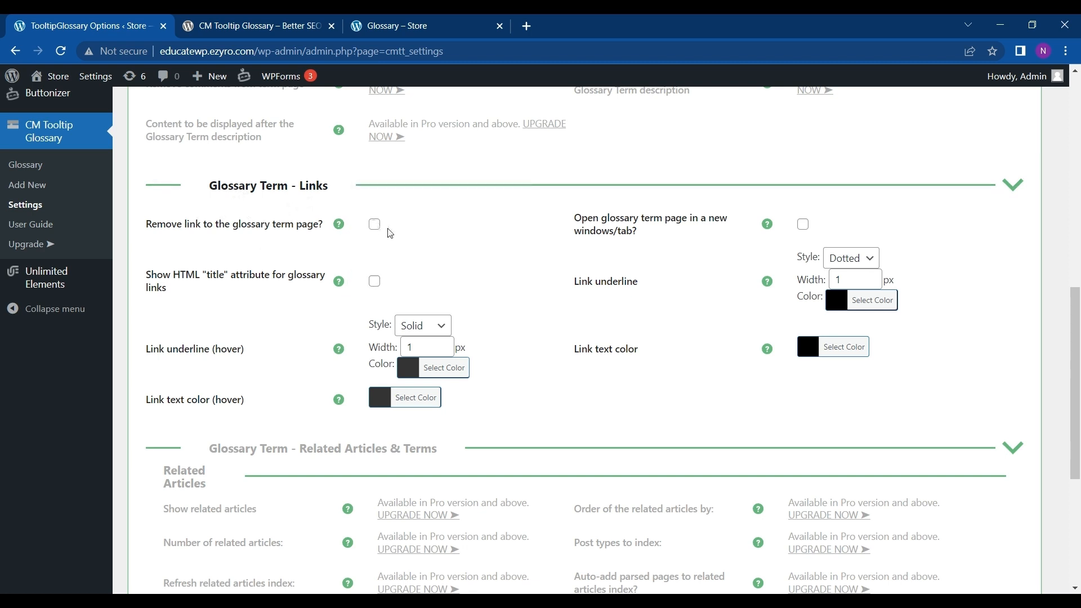
mouse_move(441, 240)
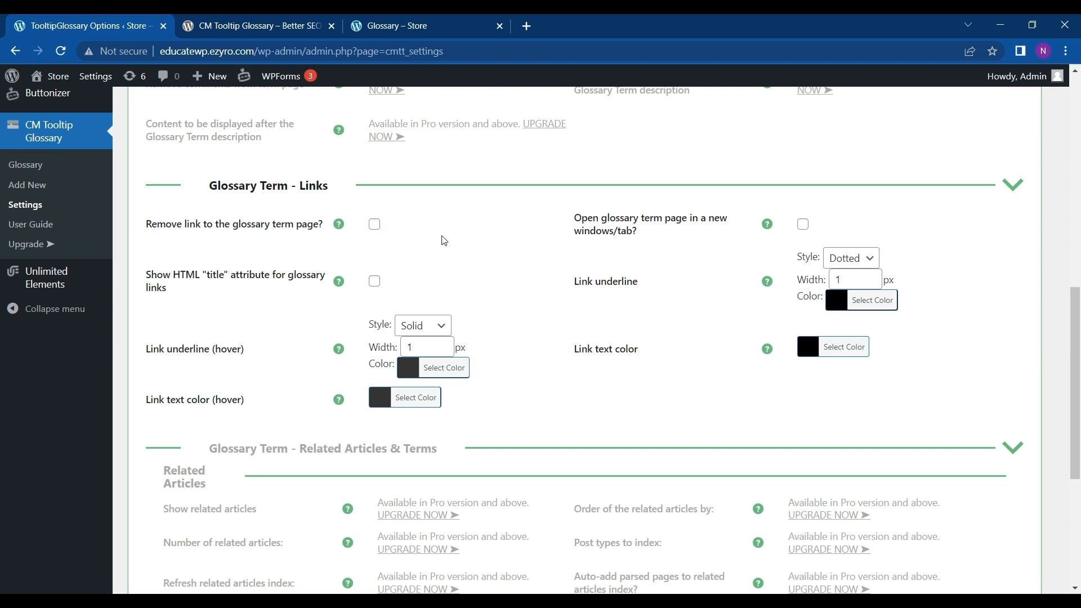
scroll(down, 3)
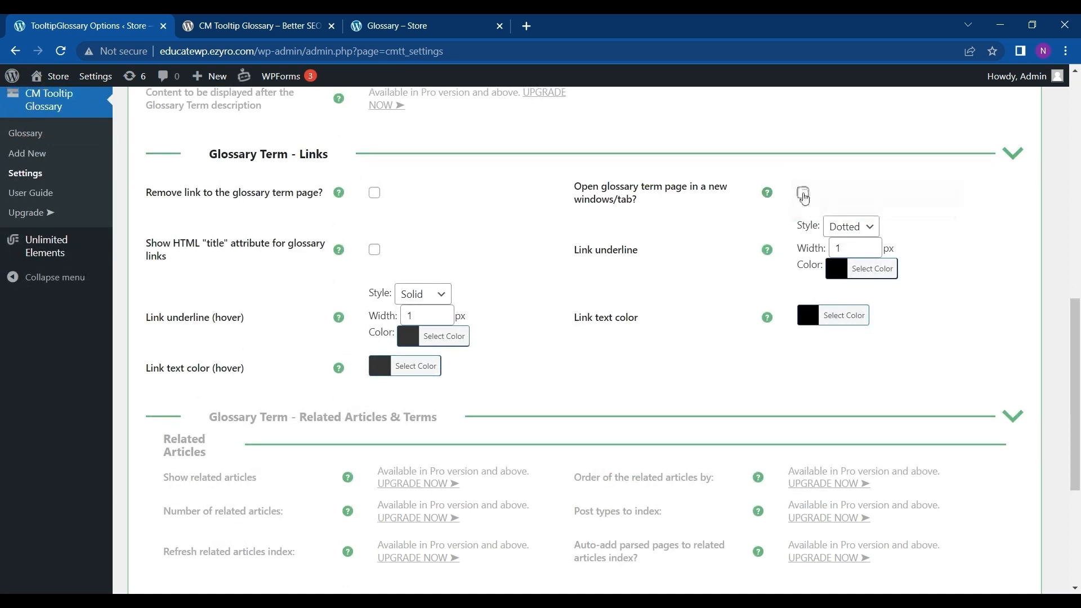
click(802, 193)
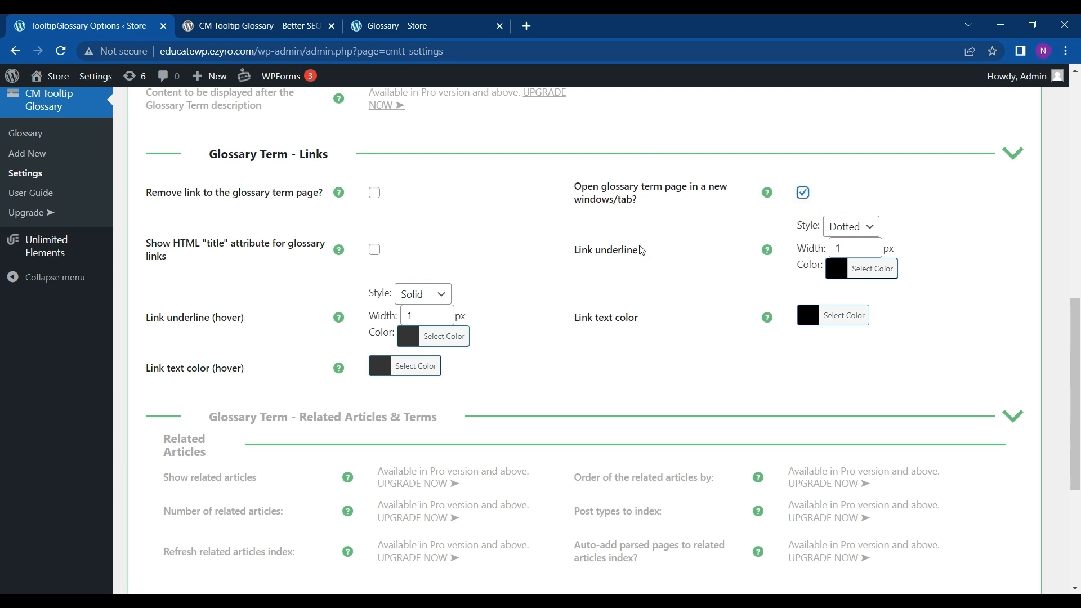
scroll(down, 3)
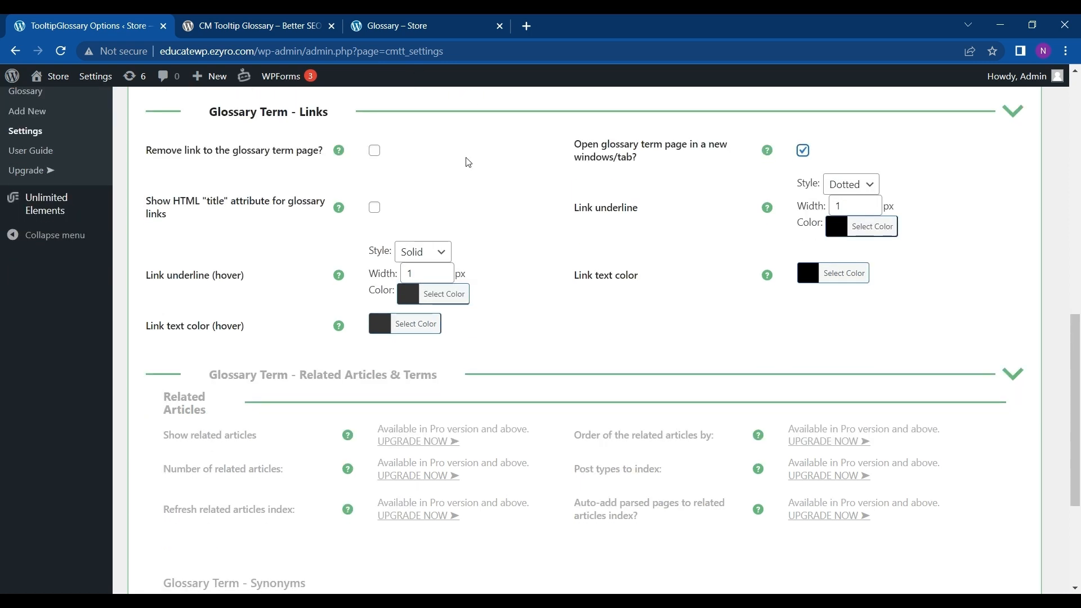
mouse_move(552, 207)
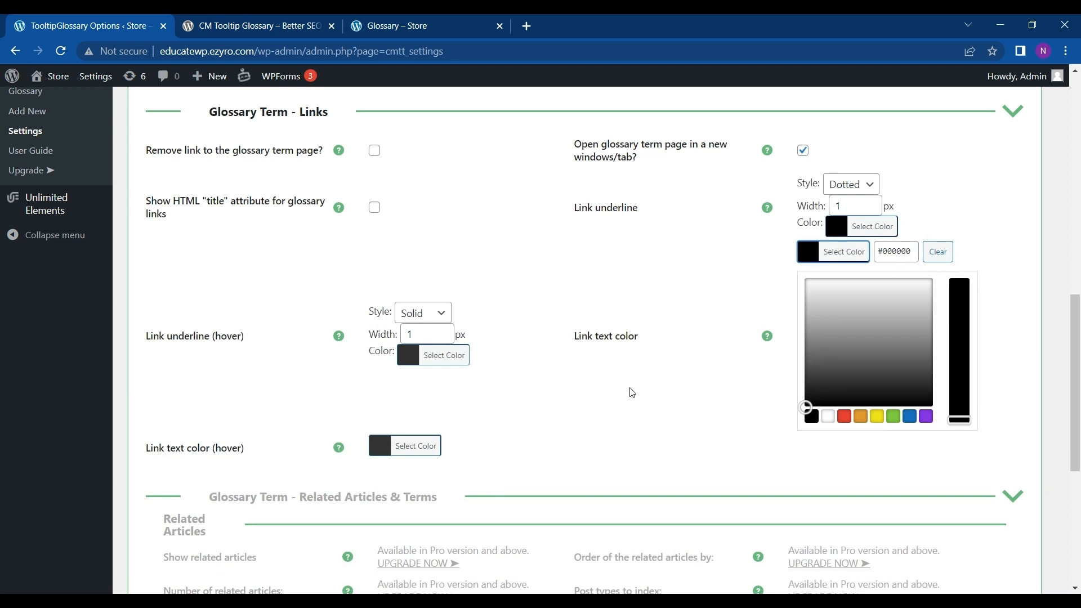
scroll(down, 3)
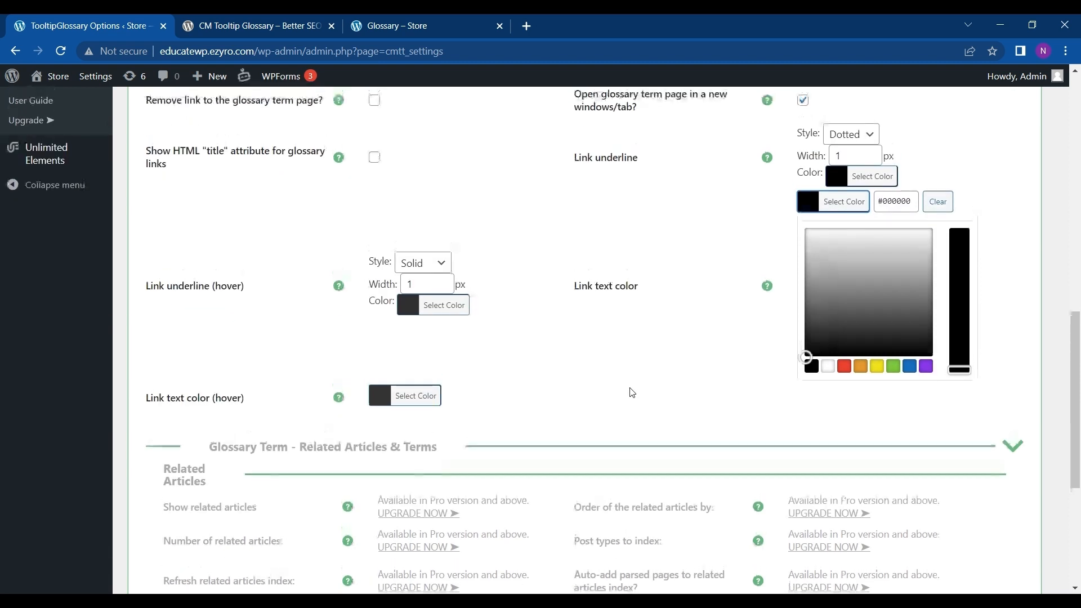
mouse_move(367, 371)
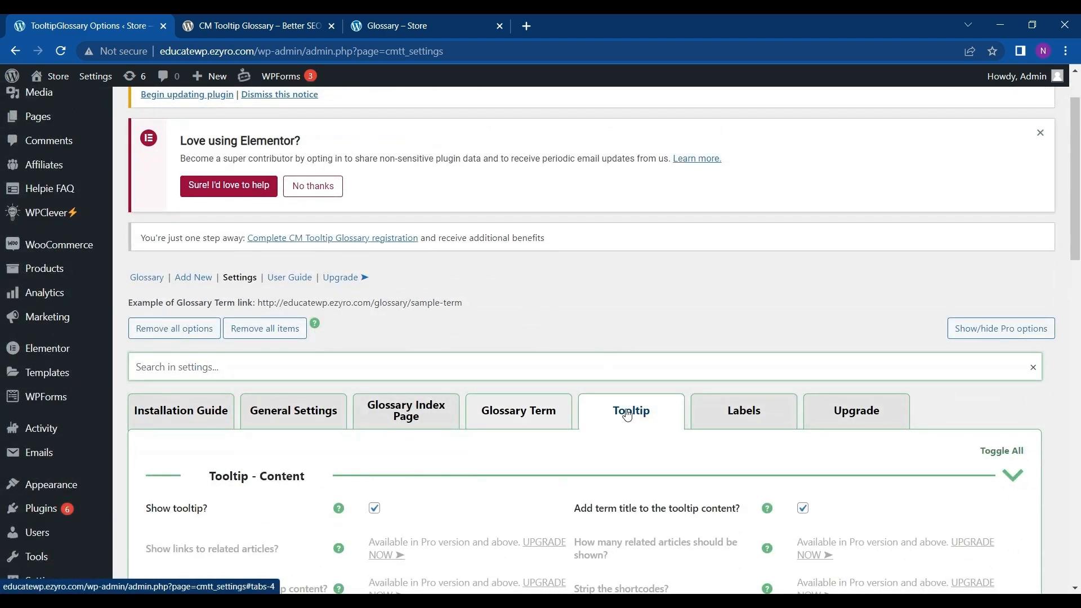
scroll(down, 3)
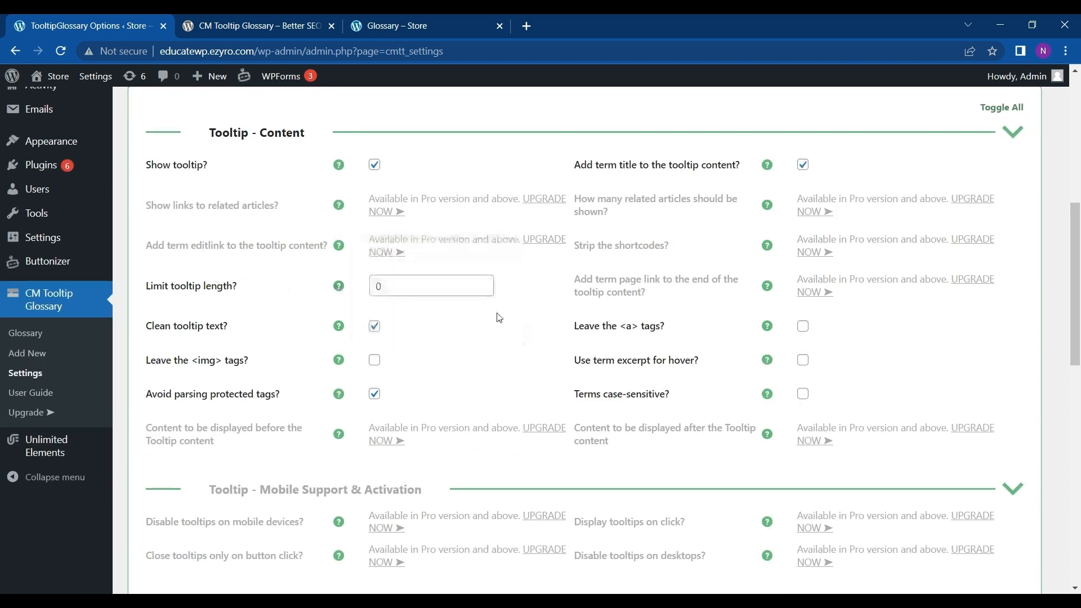
scroll(down, 3)
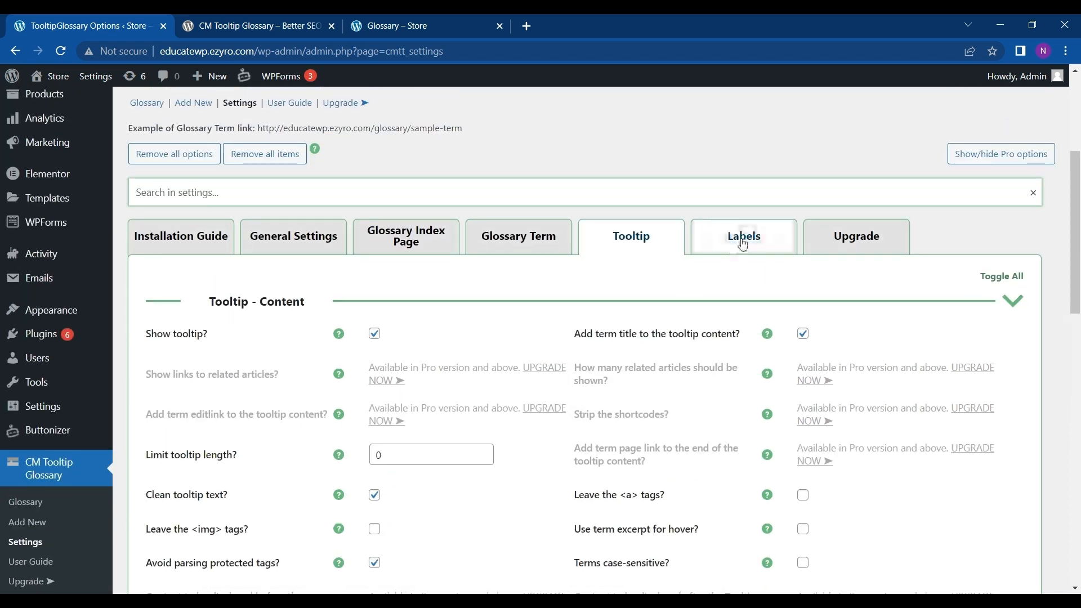
Review the Upgrade tab's special offers for CM Tooltip Glossary
click(743, 235)
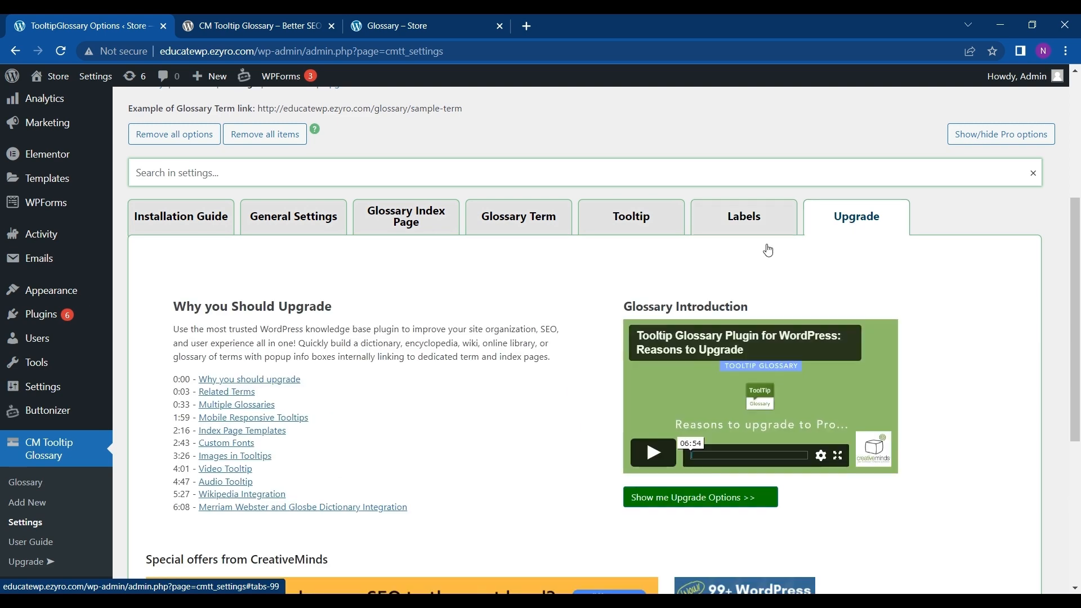
scroll(down, 3)
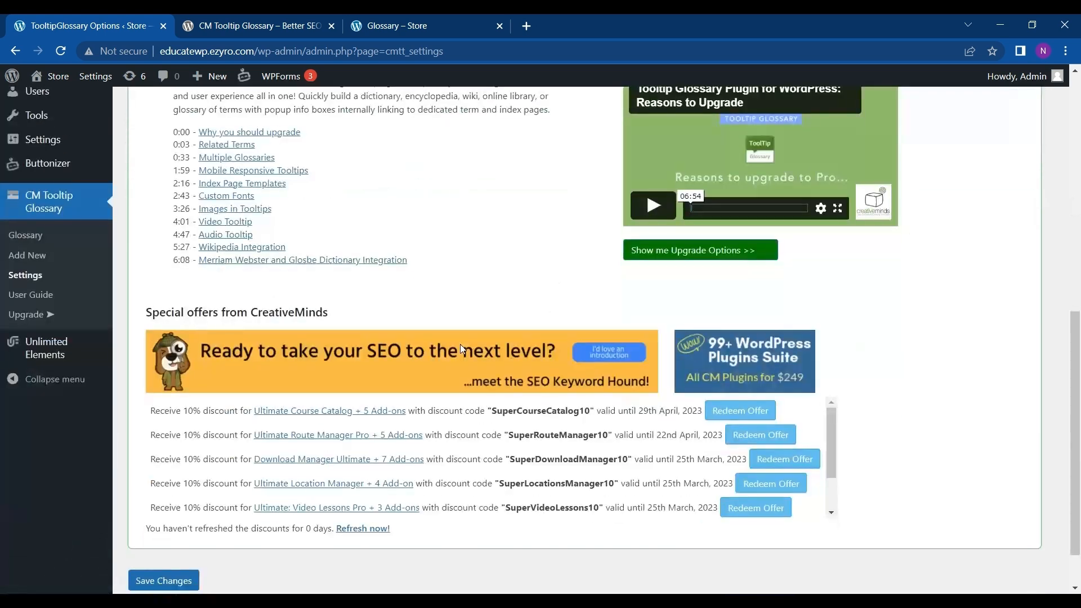
scroll(down, 3)
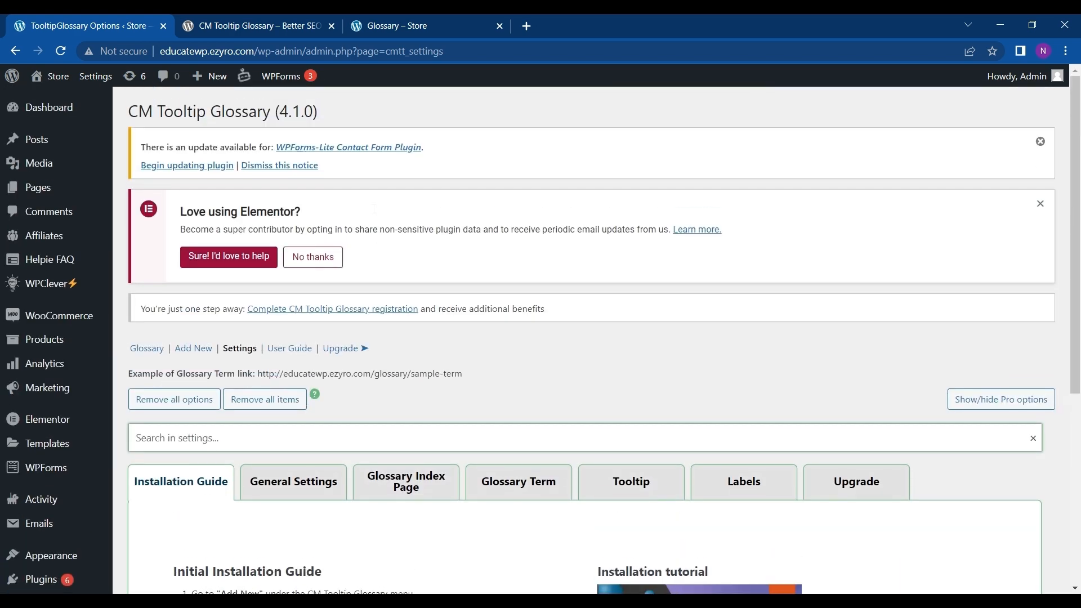
mouse_move(374, 213)
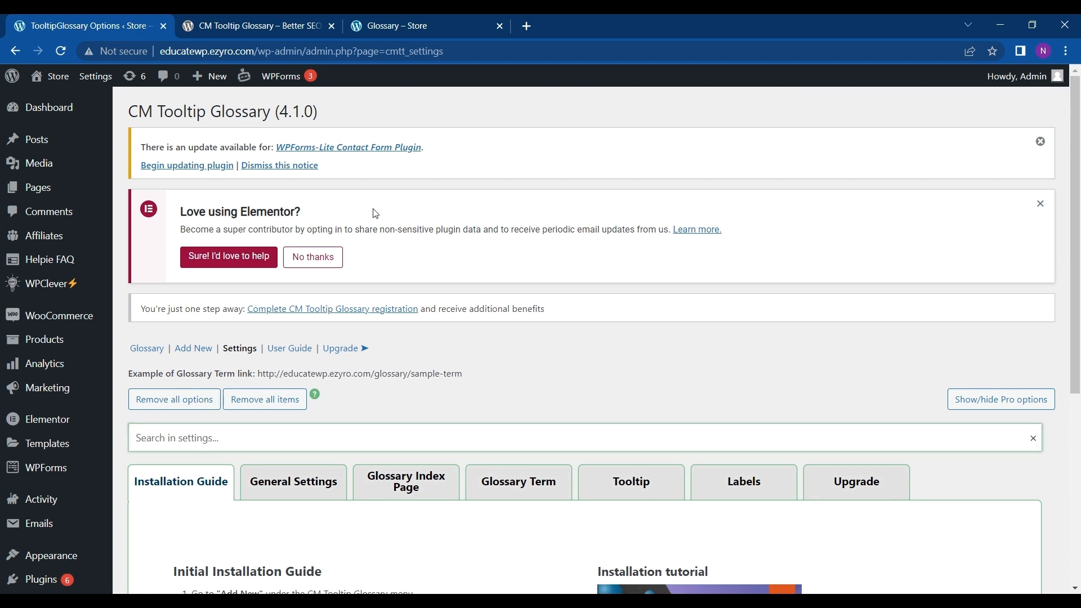